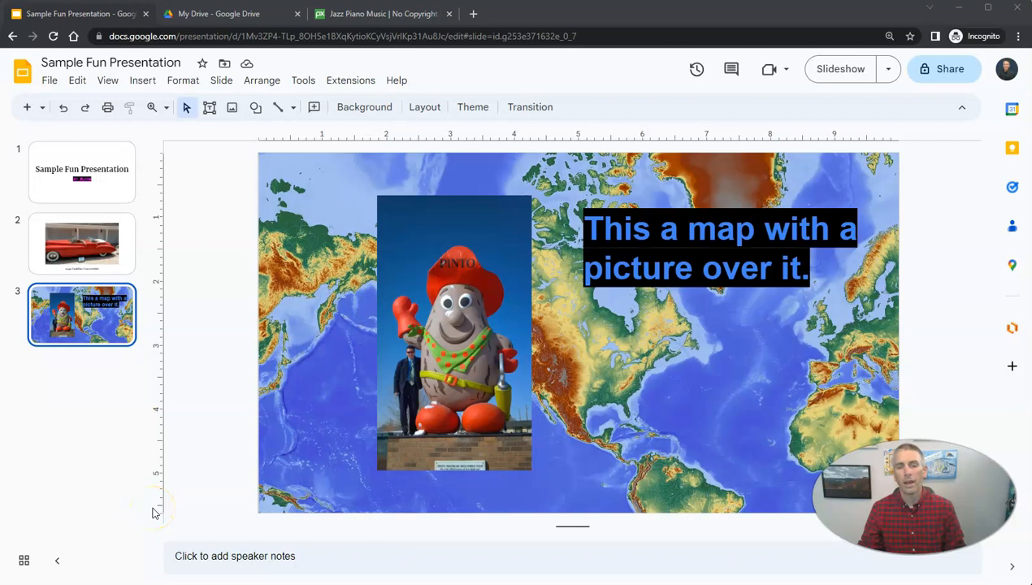
mouse_move(188, 530)
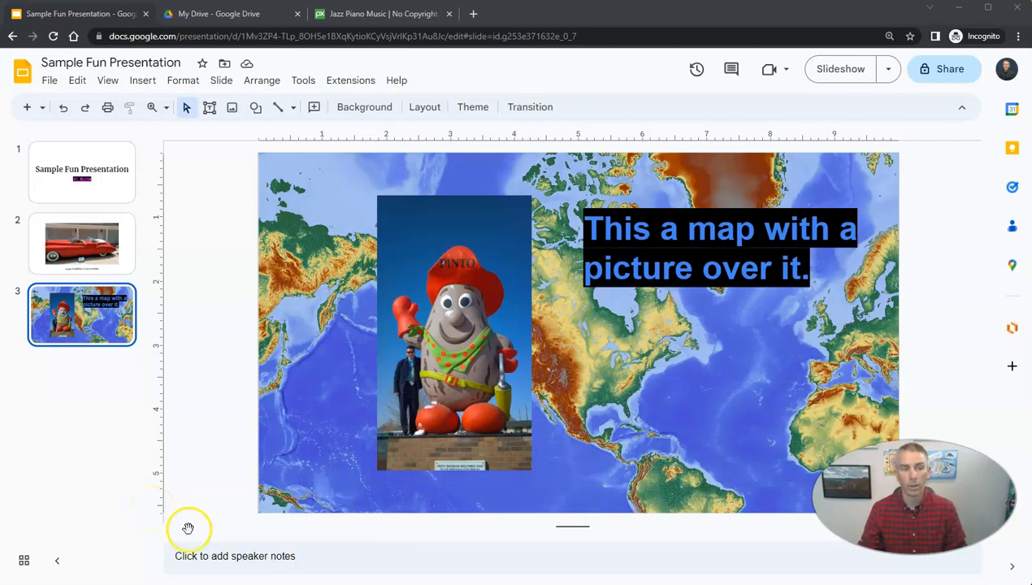
Go to slide 2, the 1942 Cadillac Convertible photo with its caption.
click(81, 244)
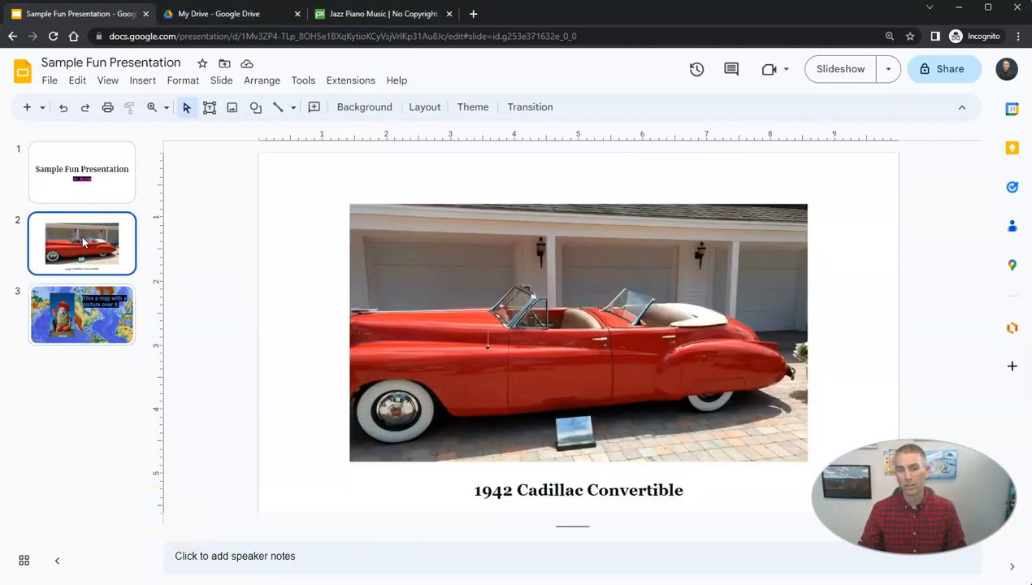
mouse_move(586, 368)
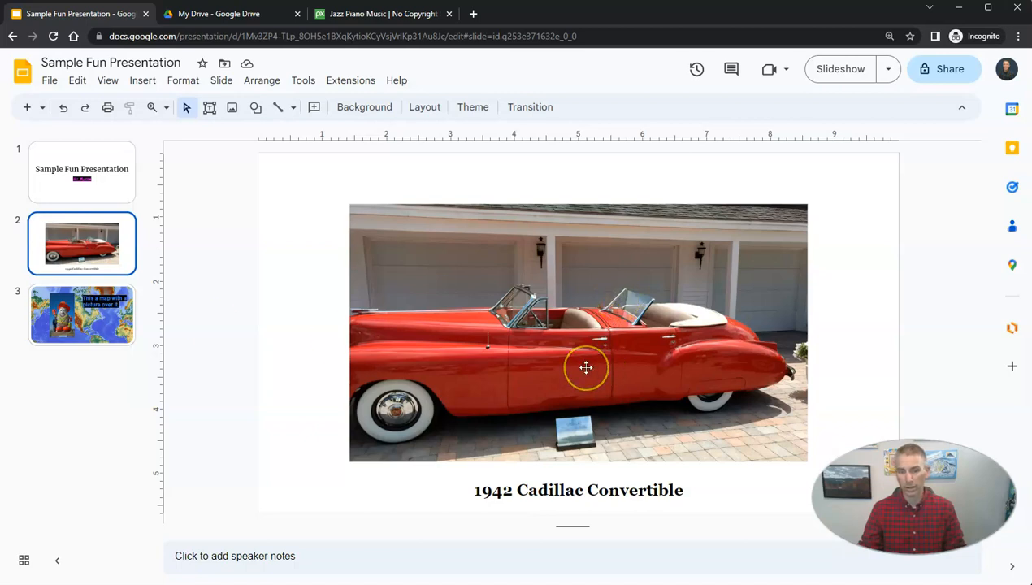
mouse_move(452, 398)
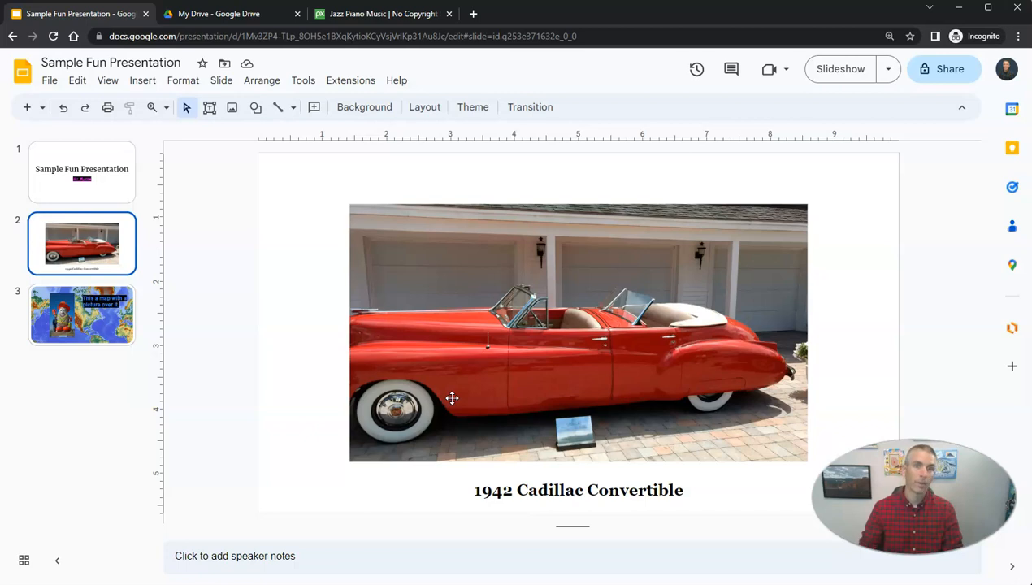
Turn SafeSearch on for the Pixabay jazz piano music results and browse the tracks.
click(382, 13)
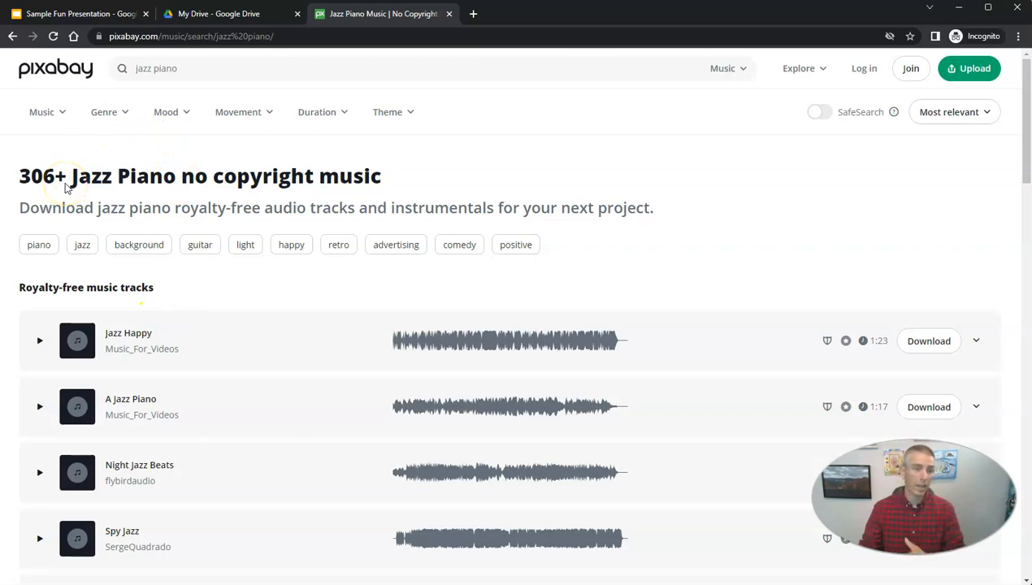
mouse_move(26, 192)
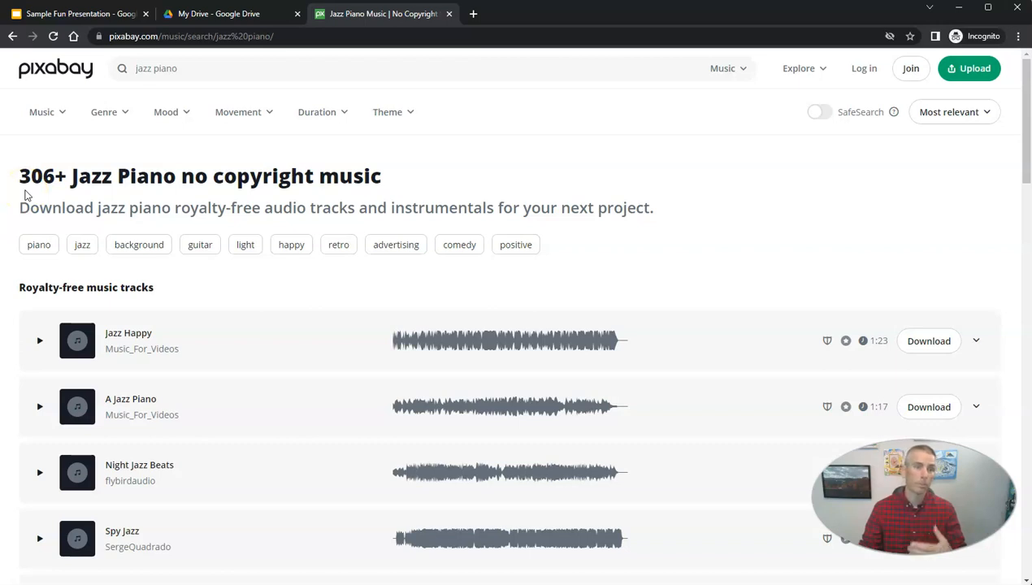
mouse_move(39, 240)
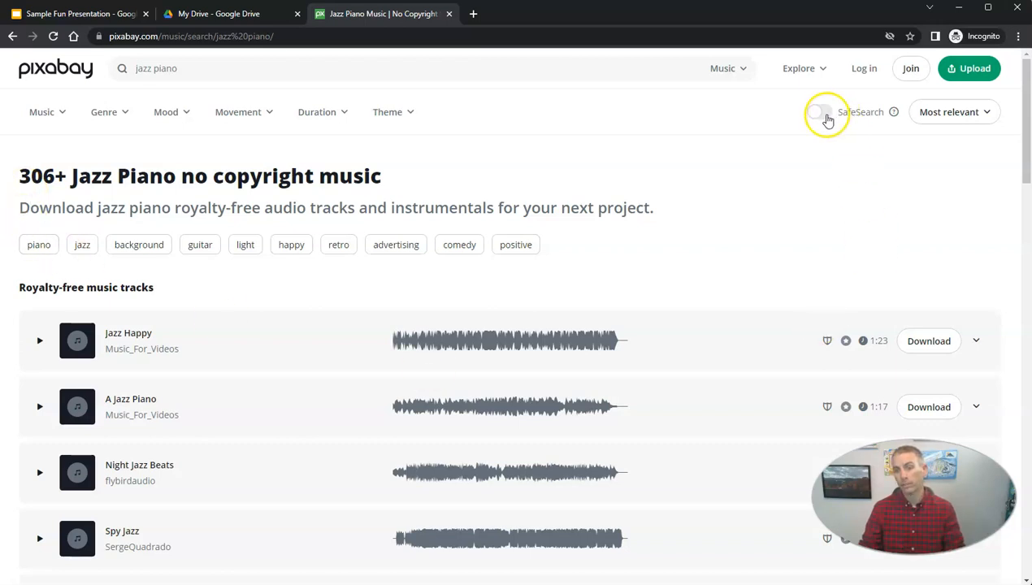
click(823, 113)
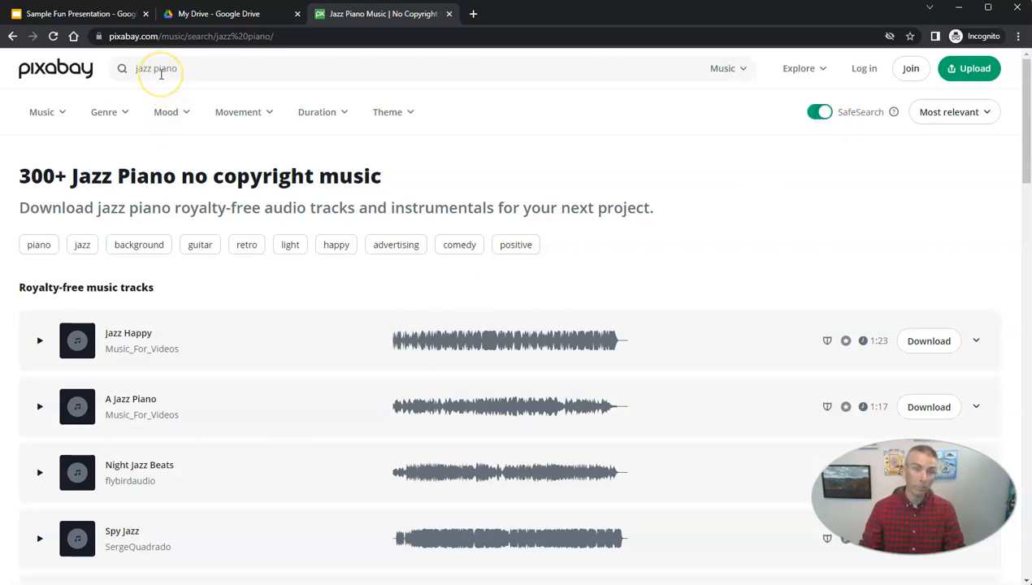
mouse_move(571, 273)
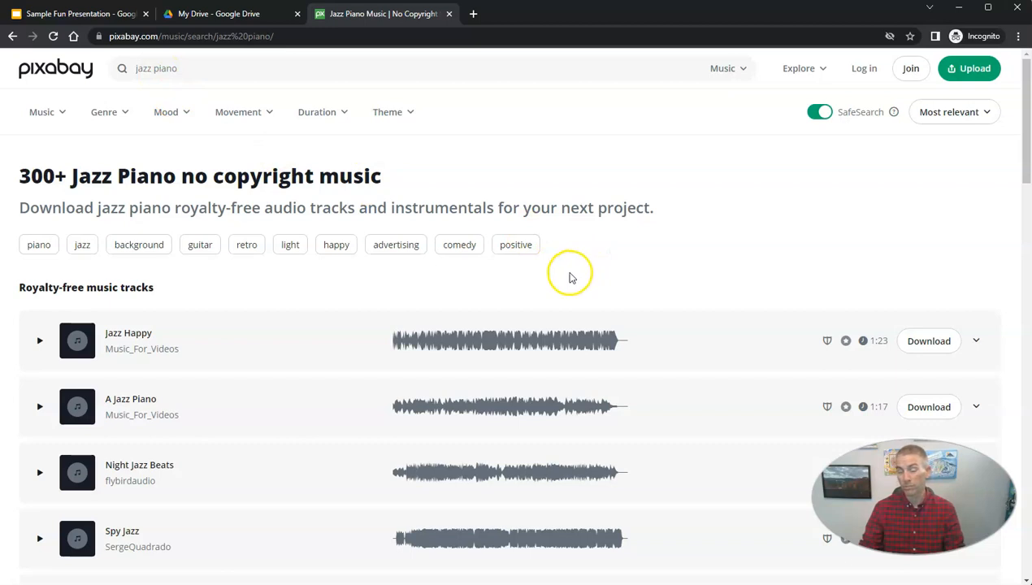
scroll(down, 3)
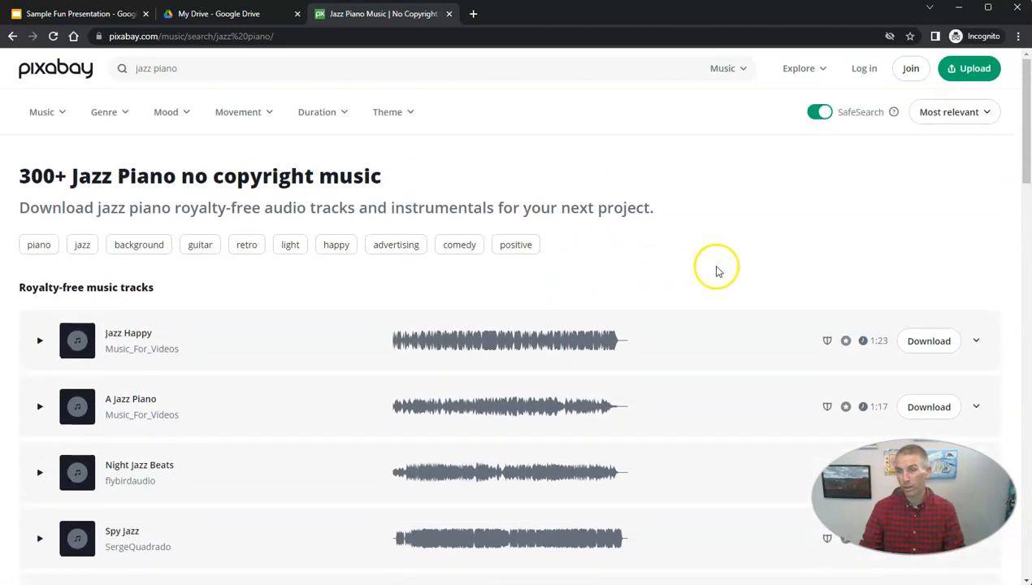
mouse_move(826, 124)
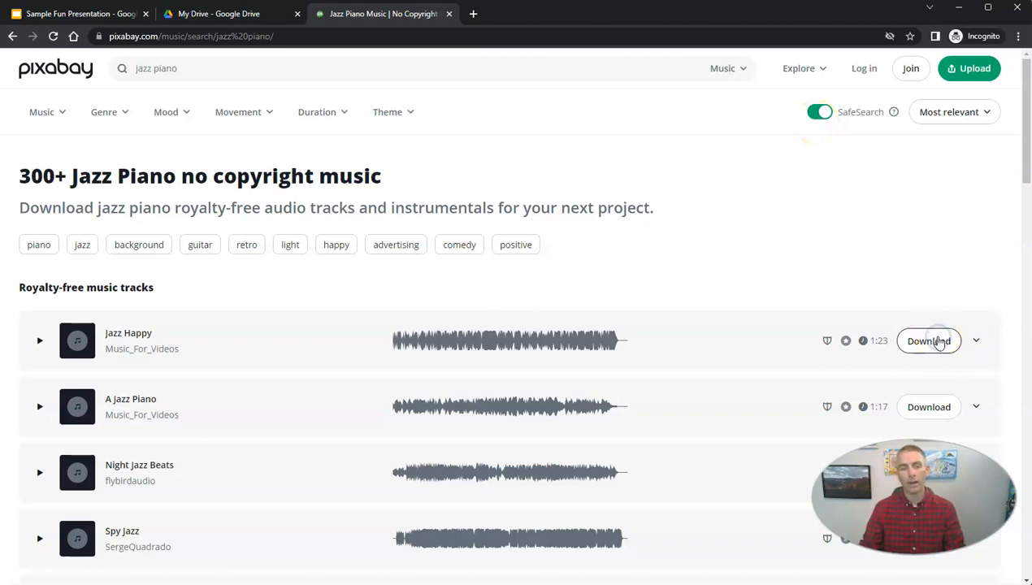
Download the Jazz Happy MP3, copy its attribution credit and dismiss the thank-you notice.
click(928, 342)
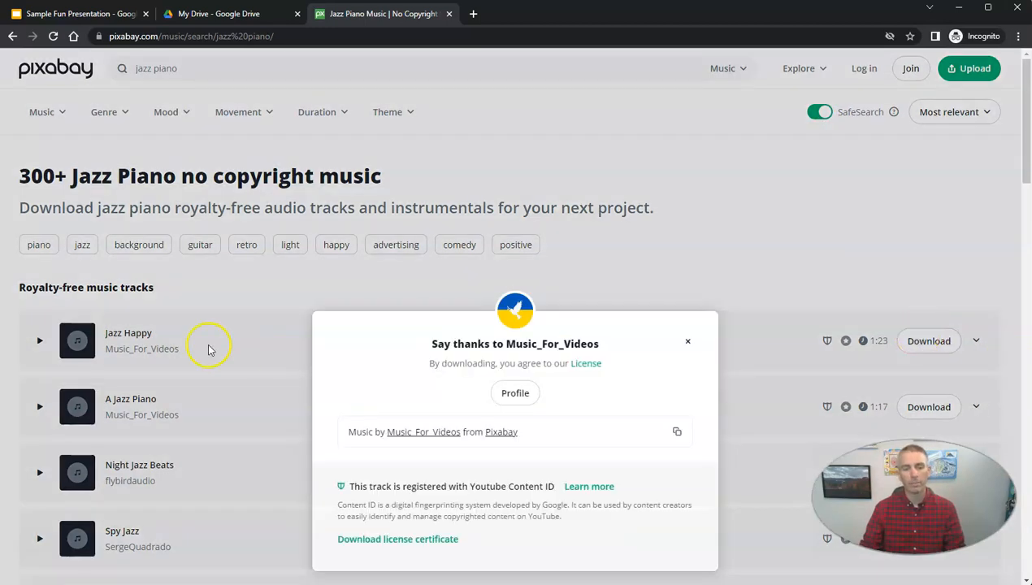
mouse_move(436, 462)
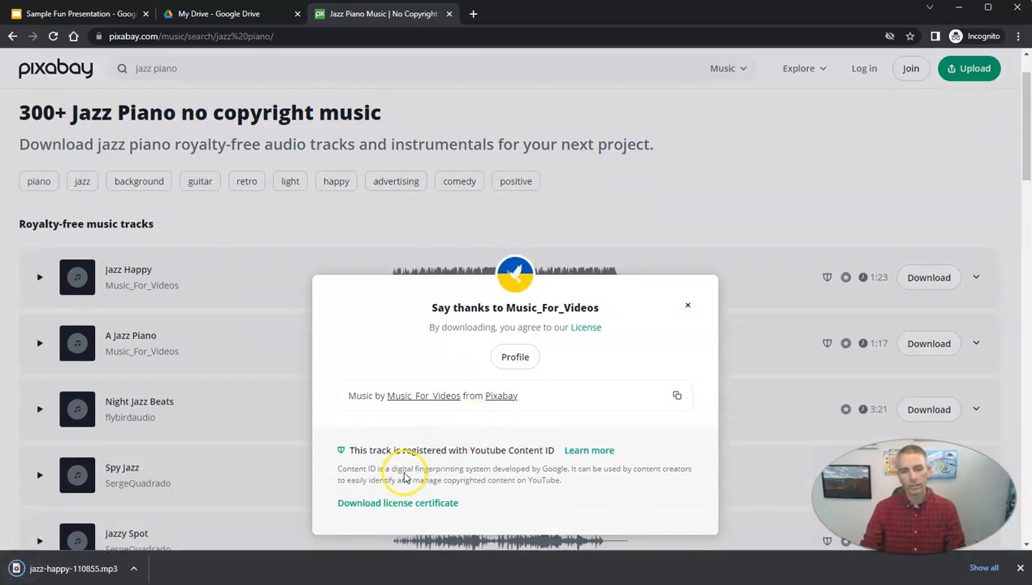
mouse_move(669, 342)
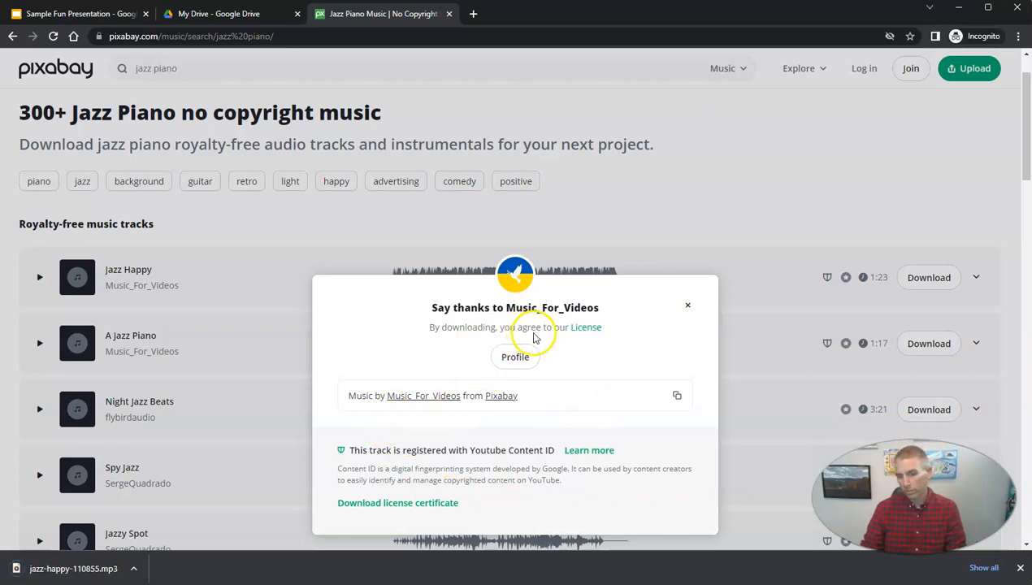
mouse_move(525, 366)
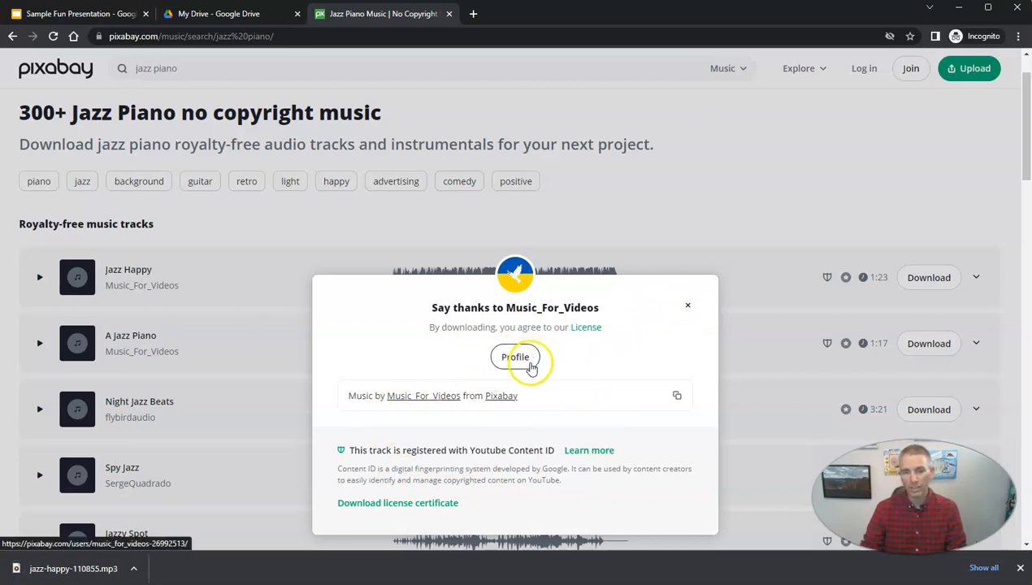
click(677, 396)
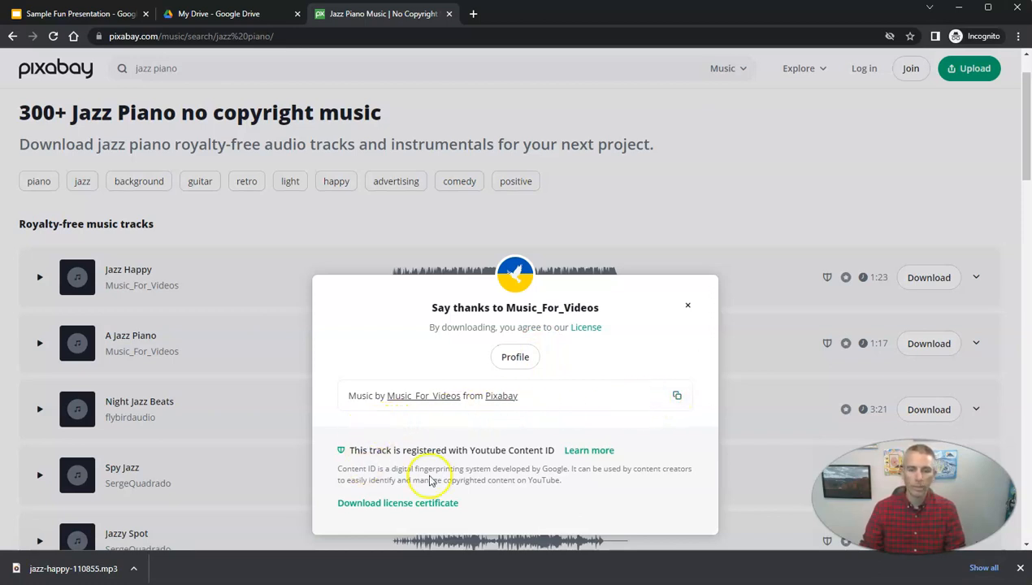
click(687, 306)
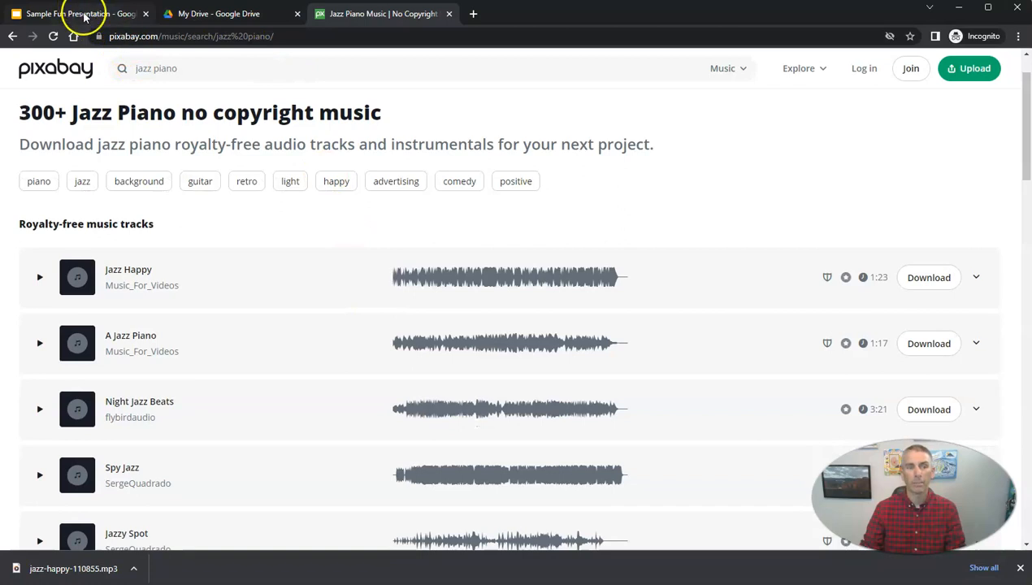
Return to the presentation to paste the Pixabay attribution into the Cadillac slide's notes.
click(82, 15)
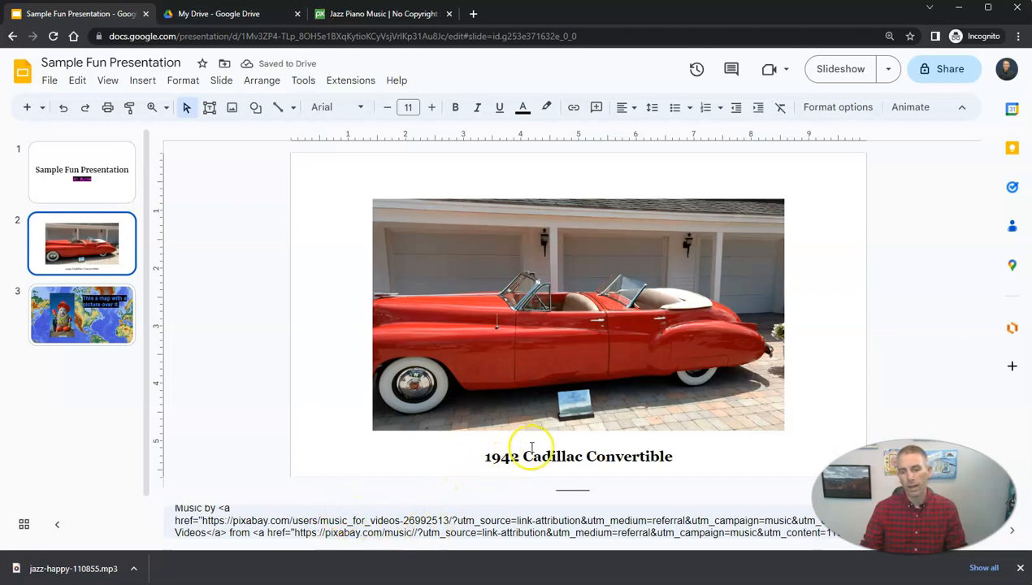
mouse_move(572, 520)
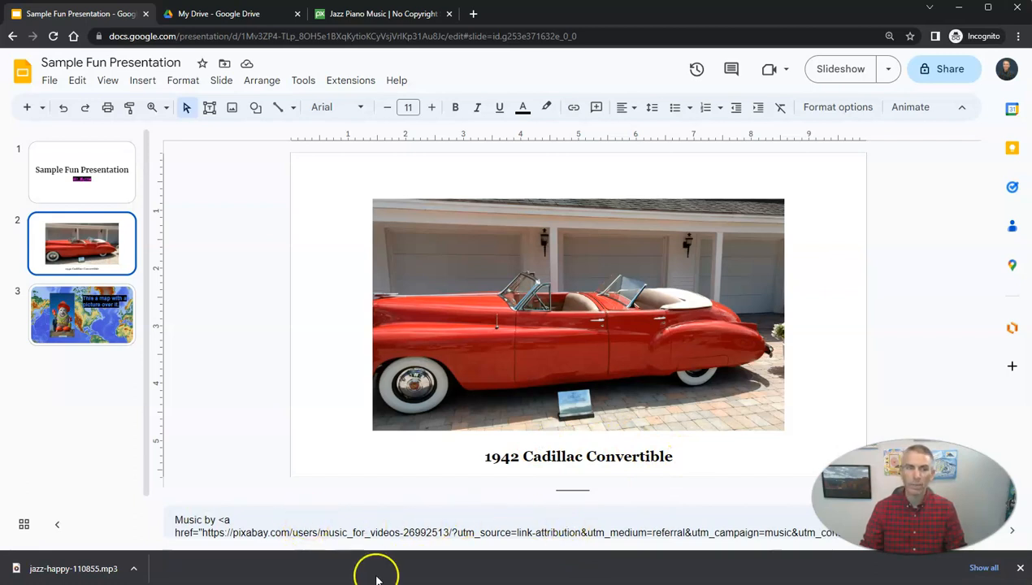
mouse_move(87, 573)
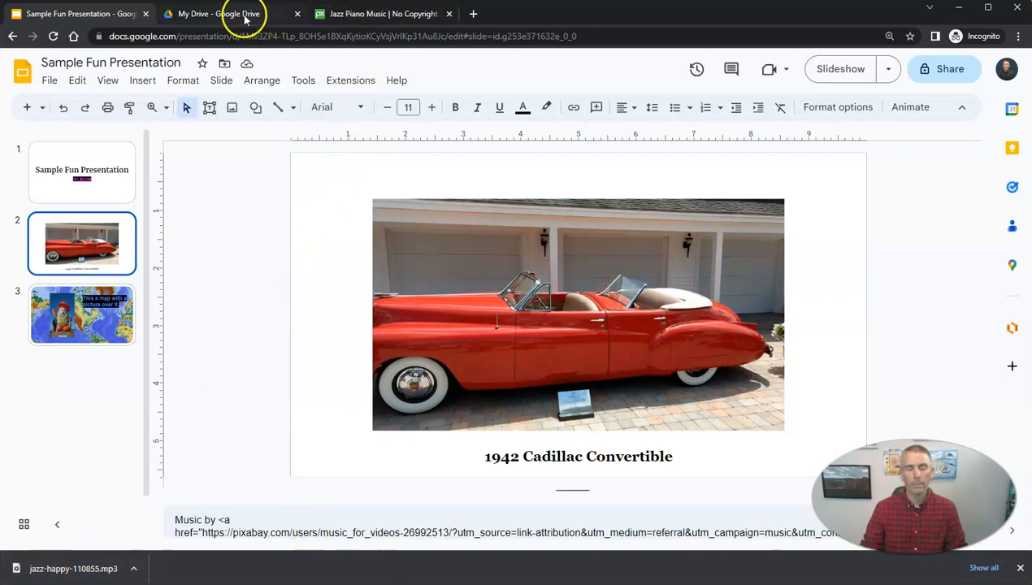
Upload jazz-happy-110855.mp3 from Downloads into My Drive.
click(235, 13)
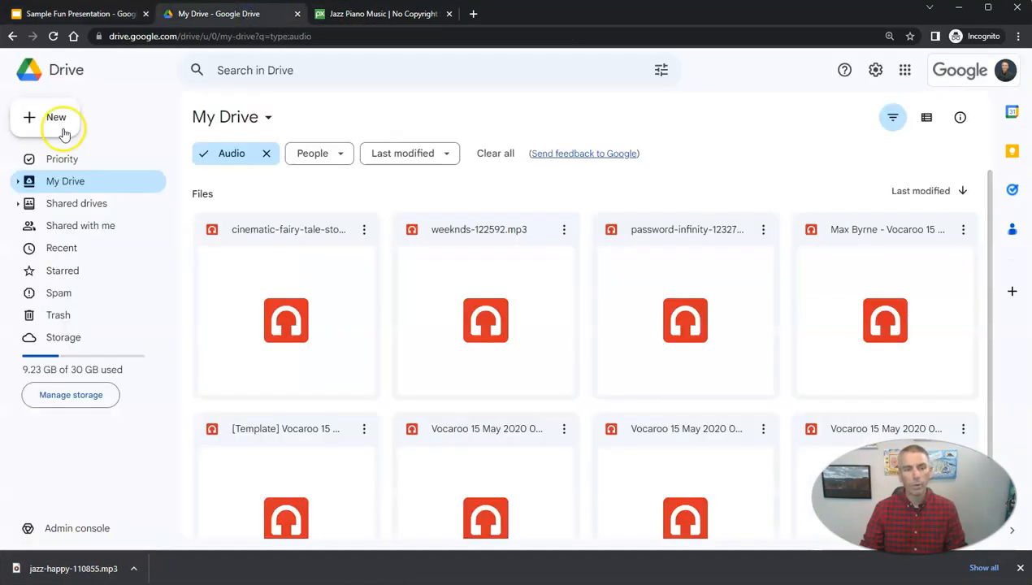
click(55, 127)
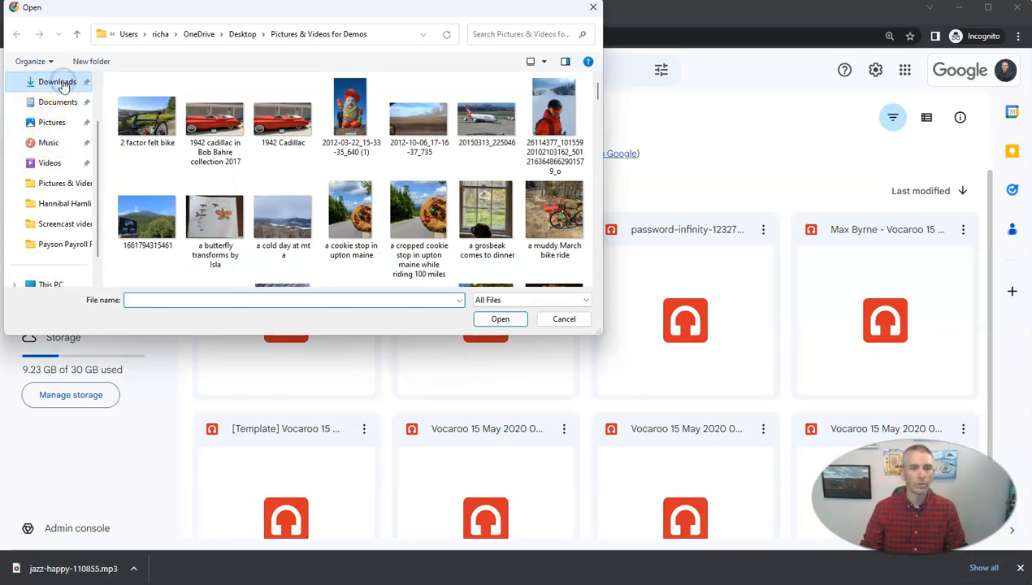
click(52, 81)
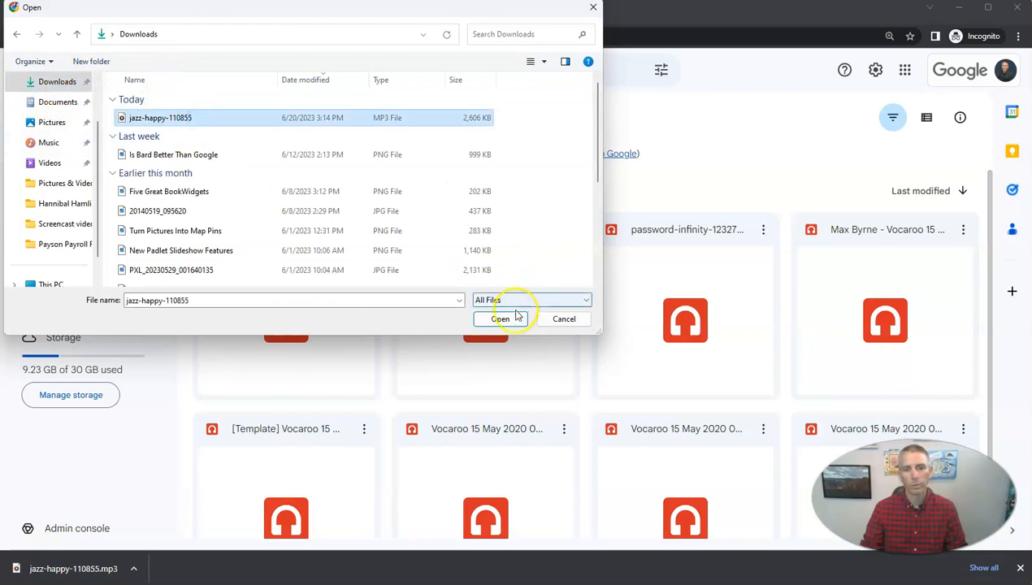
click(500, 319)
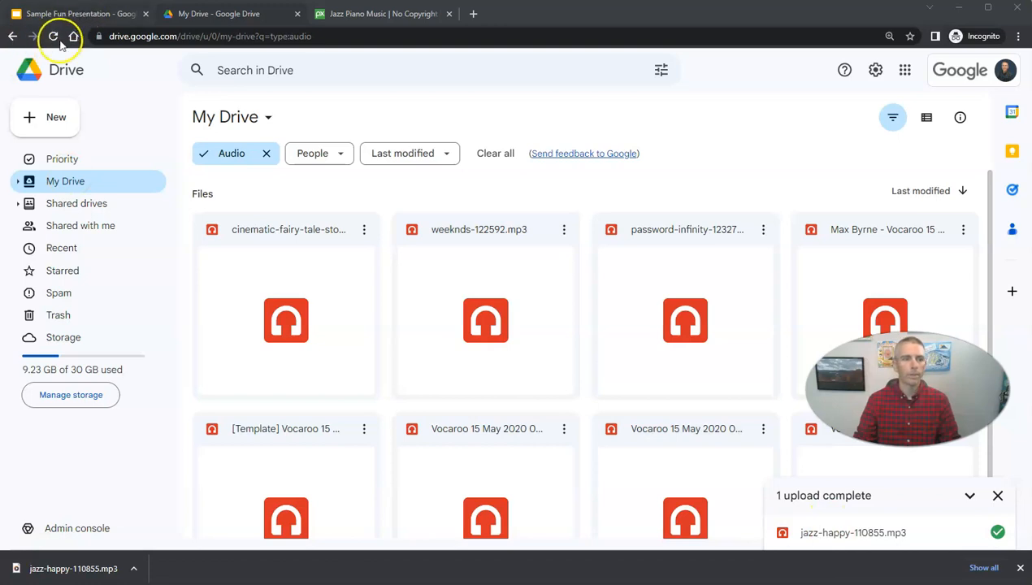
Refresh Drive, confirm the track among the audio files, and return to the presentation.
click(52, 36)
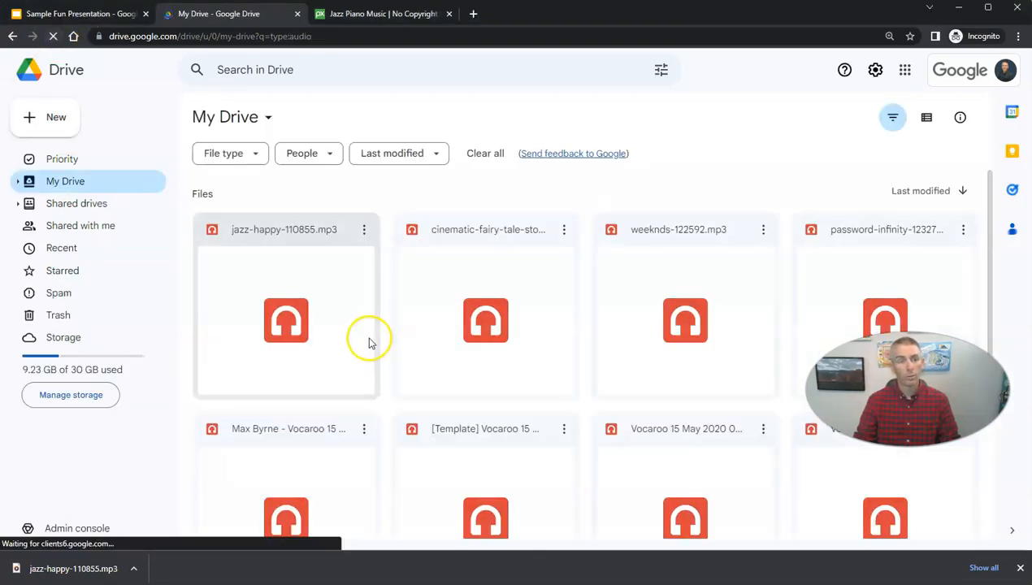
click(231, 153)
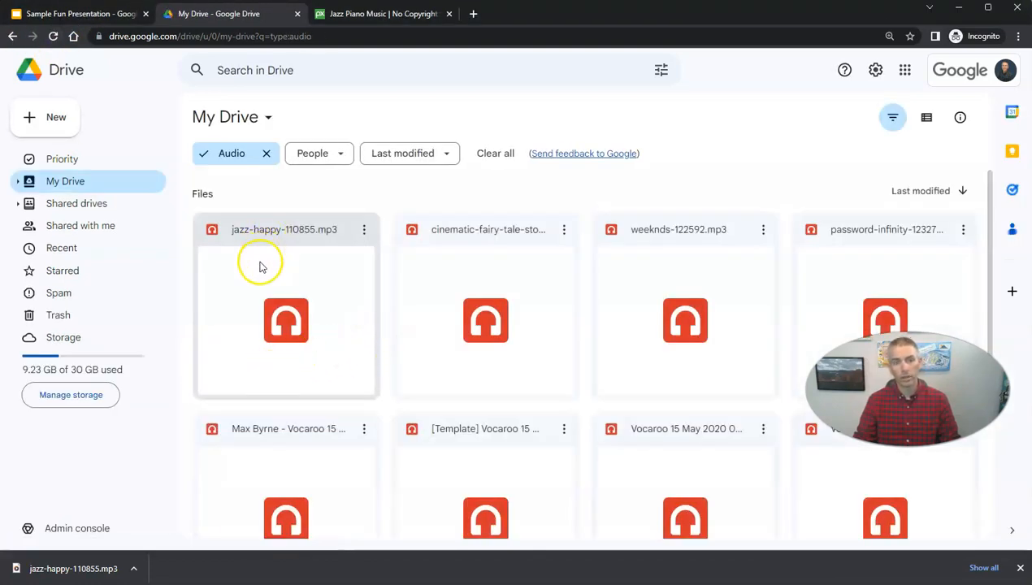
click(81, 13)
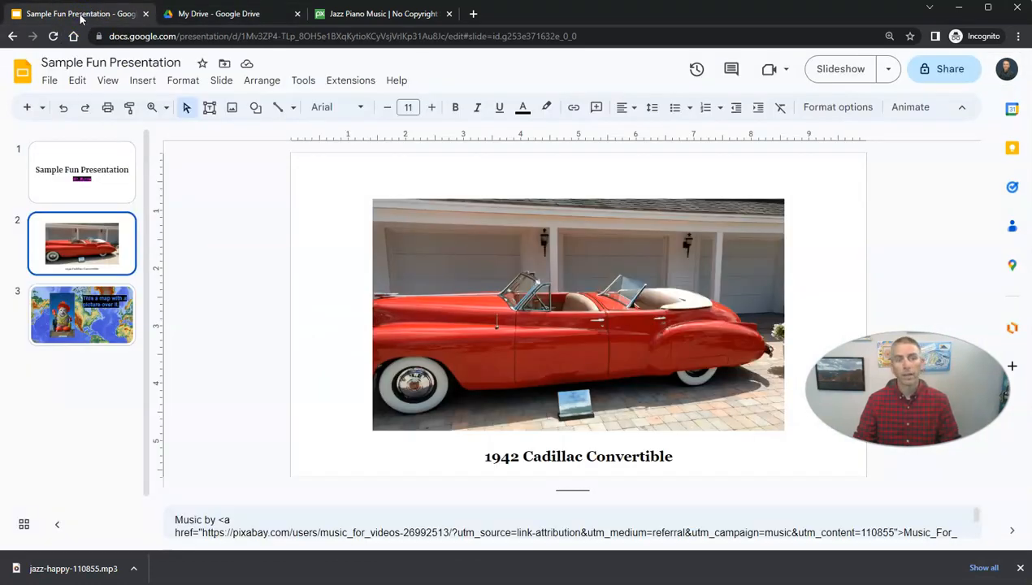
Insert jazz-happy-110855.mp3 from Drive as audio on the Cadillac slide.
click(143, 80)
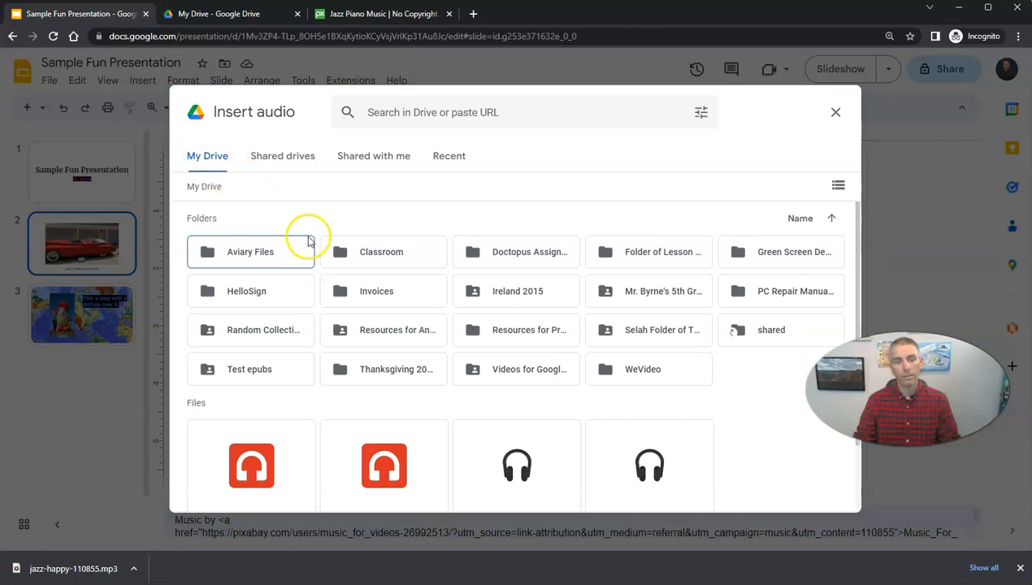
scroll(down, 3)
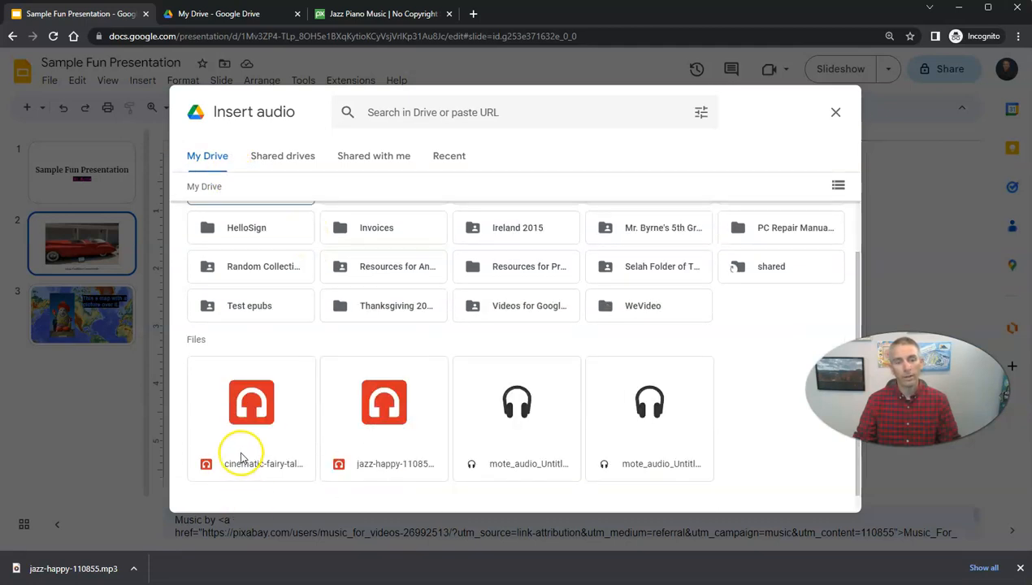
click(383, 415)
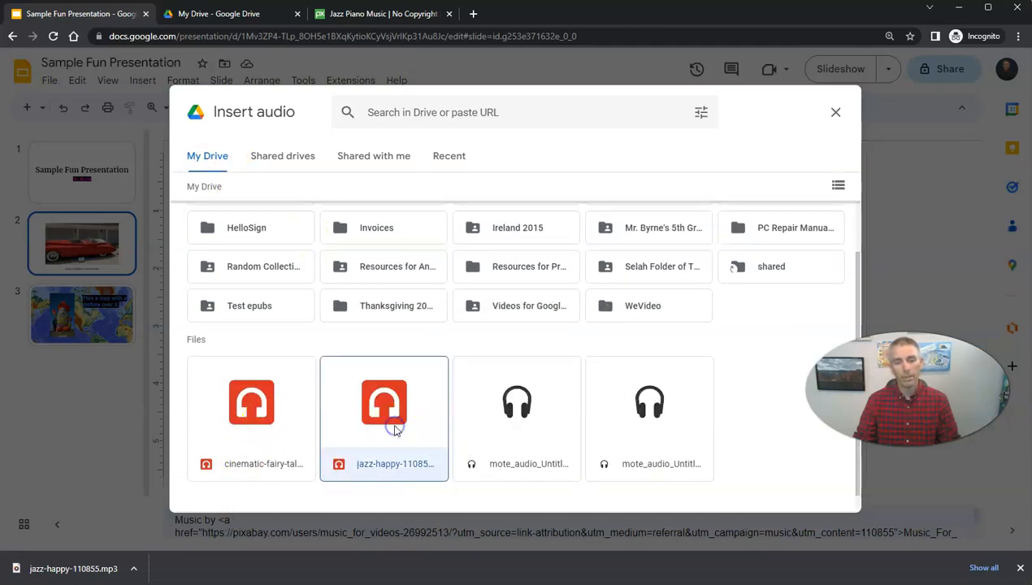
click(384, 403)
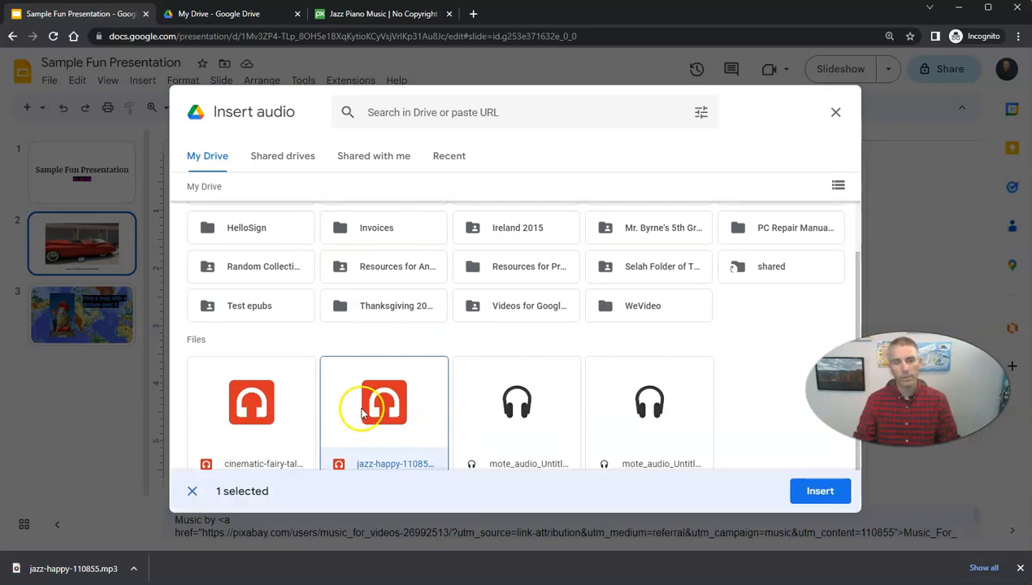
click(819, 491)
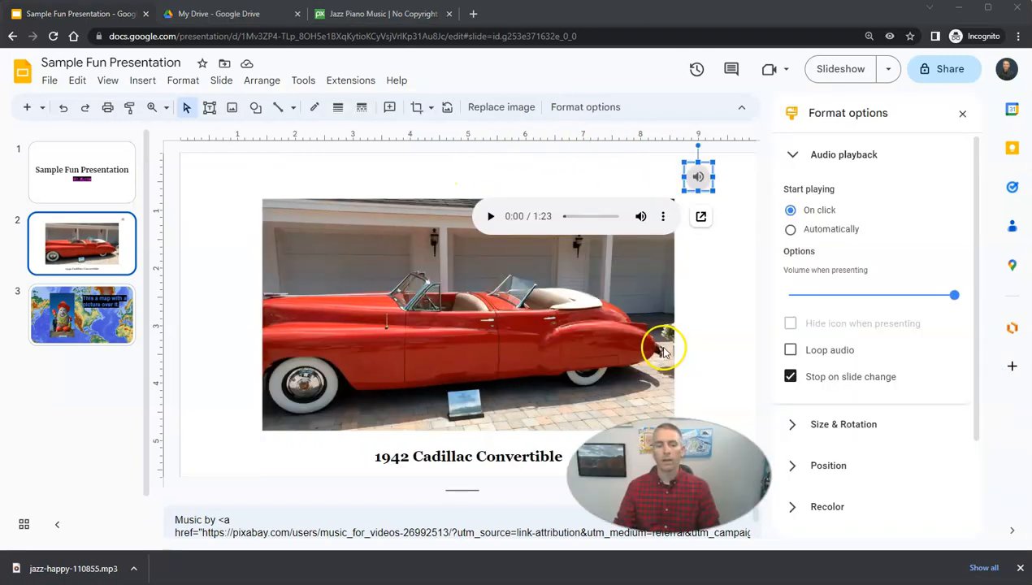
mouse_move(702, 395)
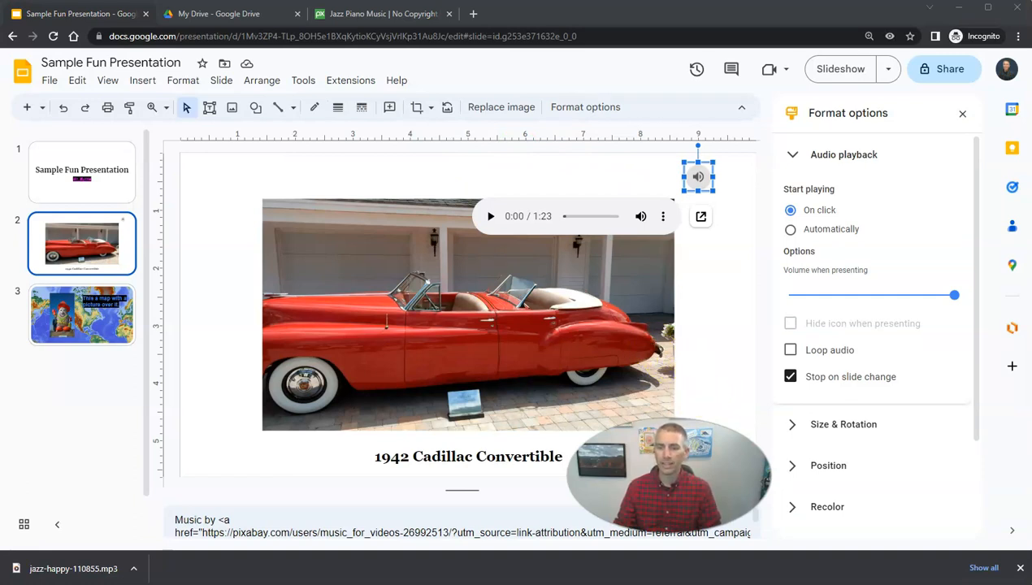
mouse_move(693, 340)
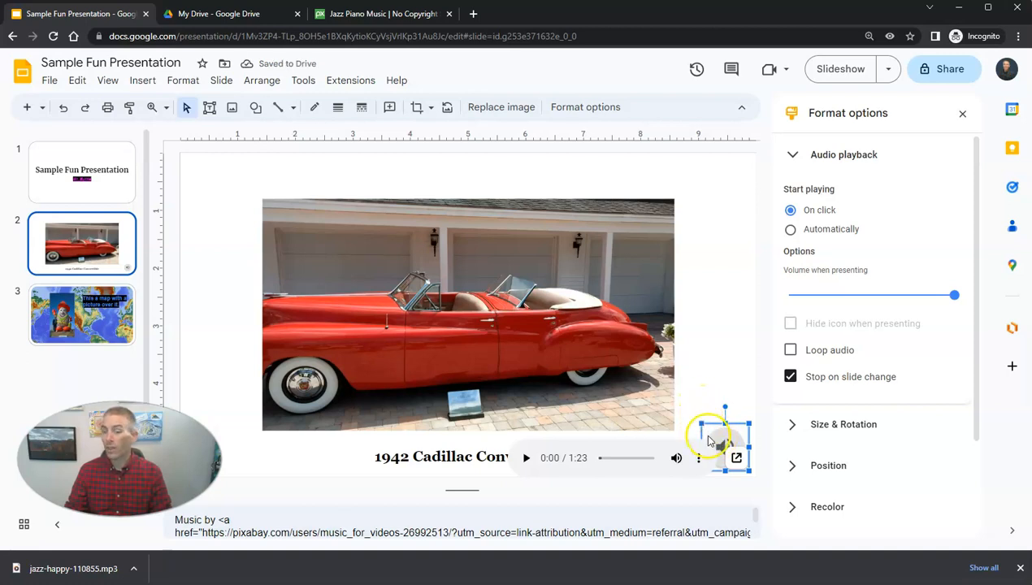
mouse_move(716, 370)
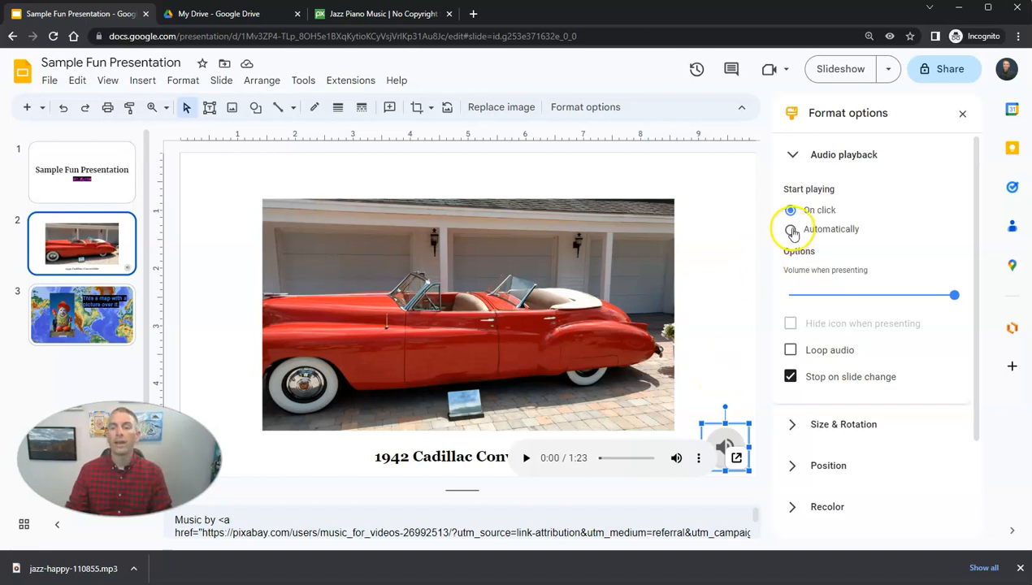
Try automatic playback and hiding the icon, then set the music to start on click.
click(790, 229)
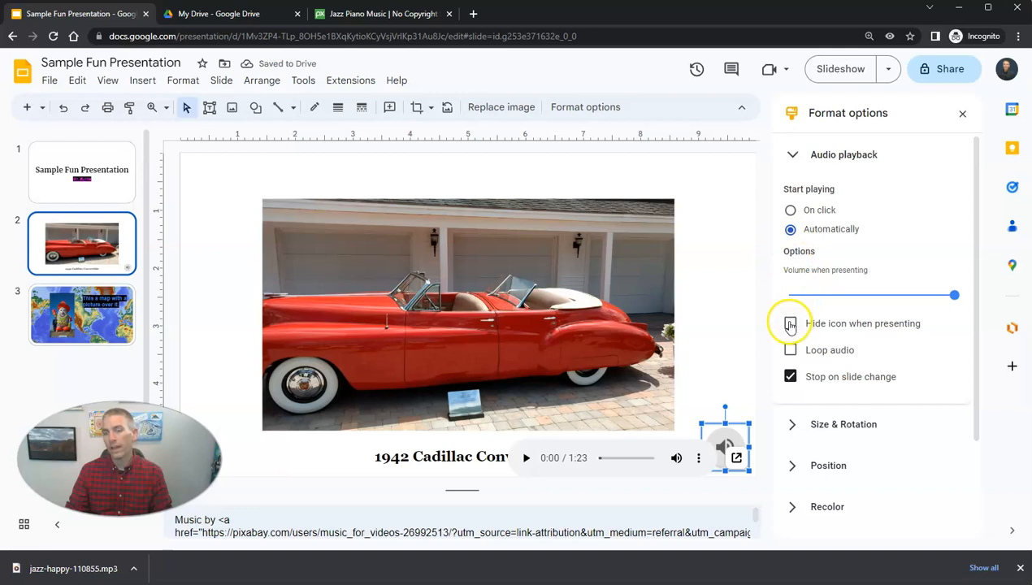
click(790, 324)
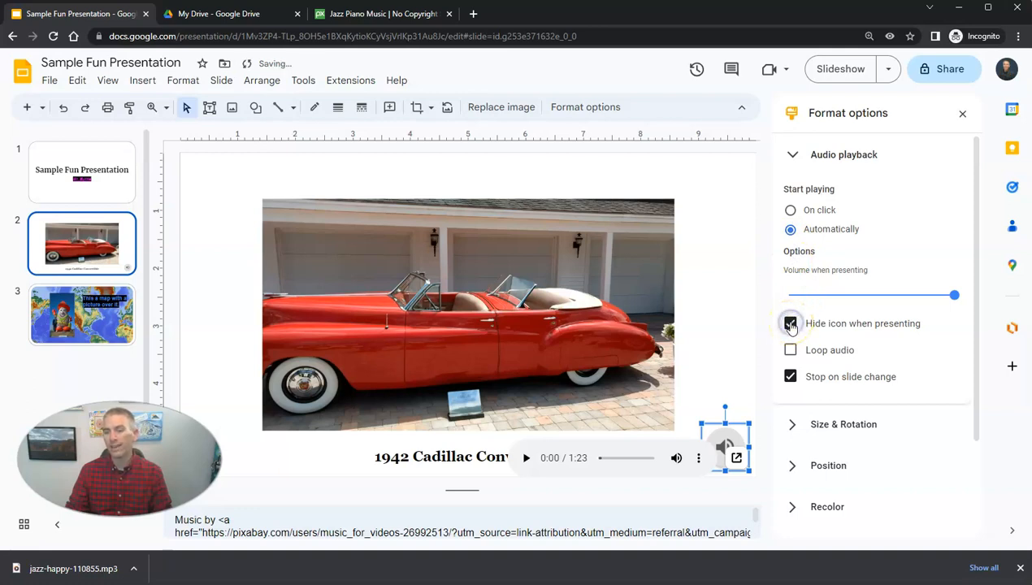
click(790, 323)
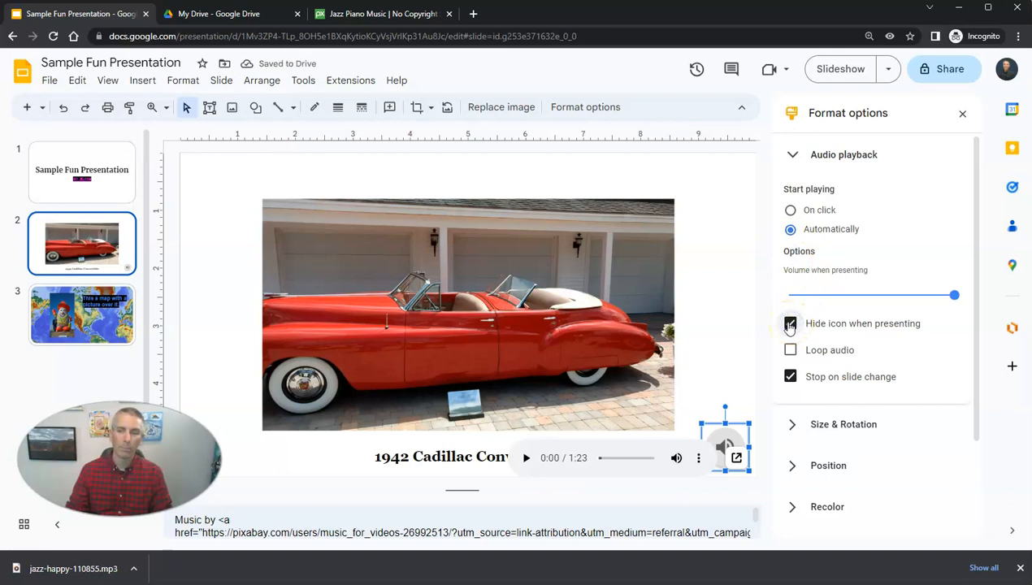
click(790, 323)
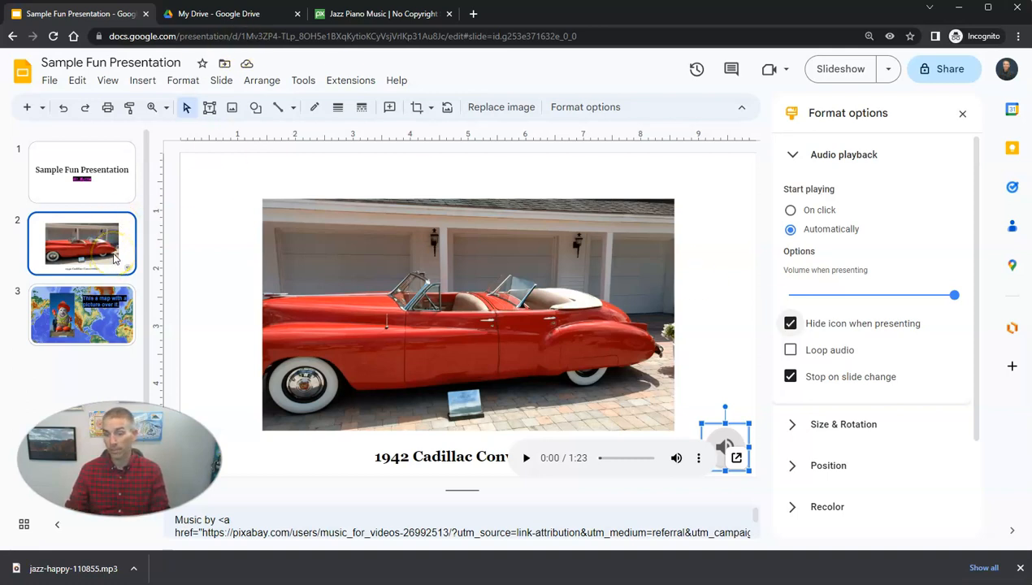
click(790, 210)
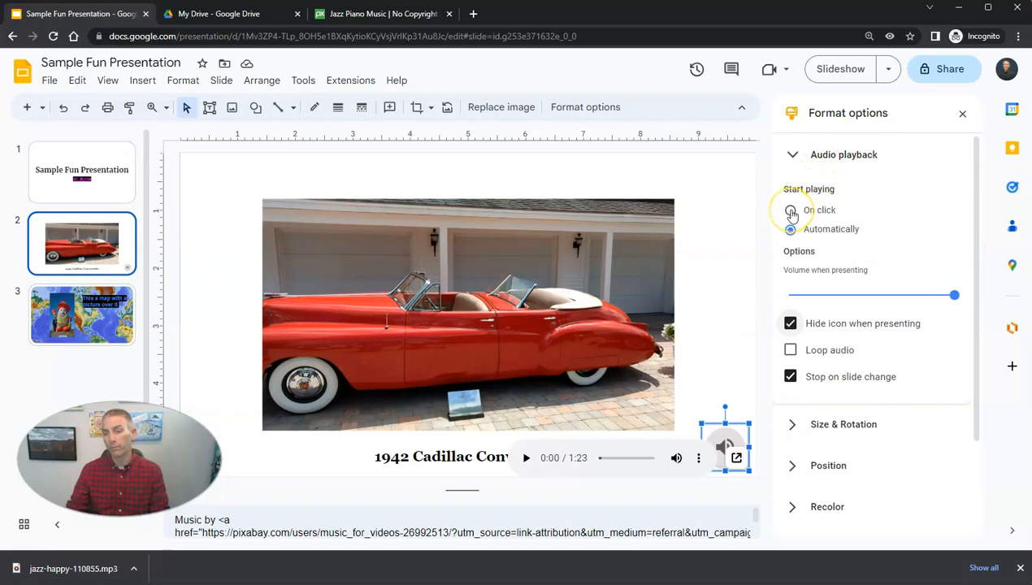
click(790, 209)
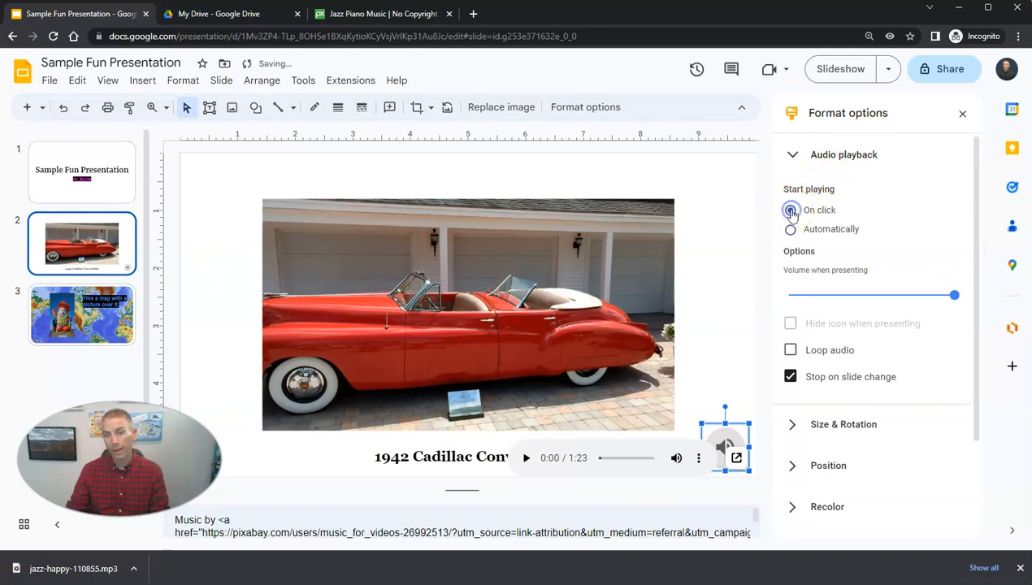
click(790, 210)
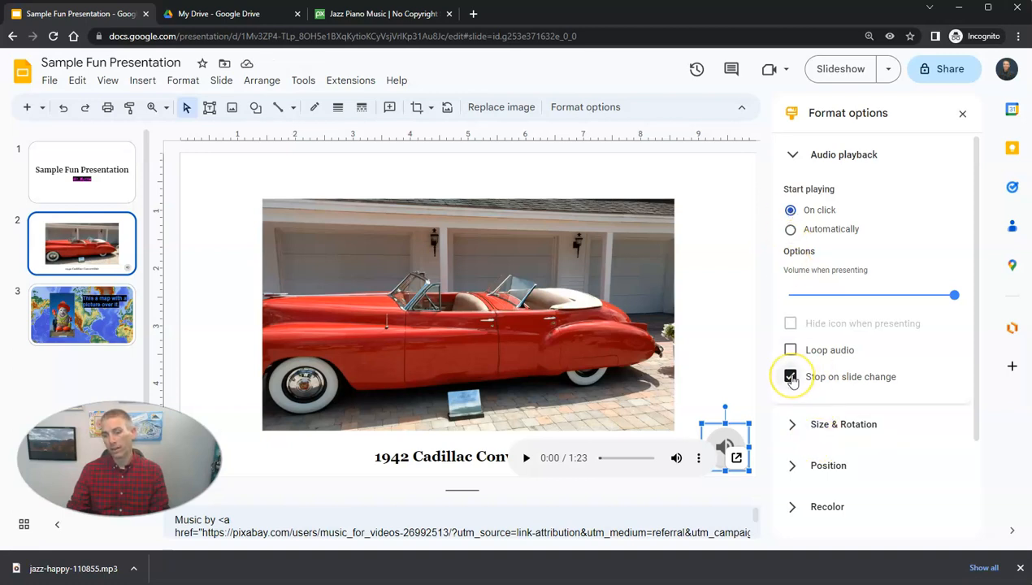
Keep the music stopping on slide change, playing on click, and set it to loop.
click(790, 377)
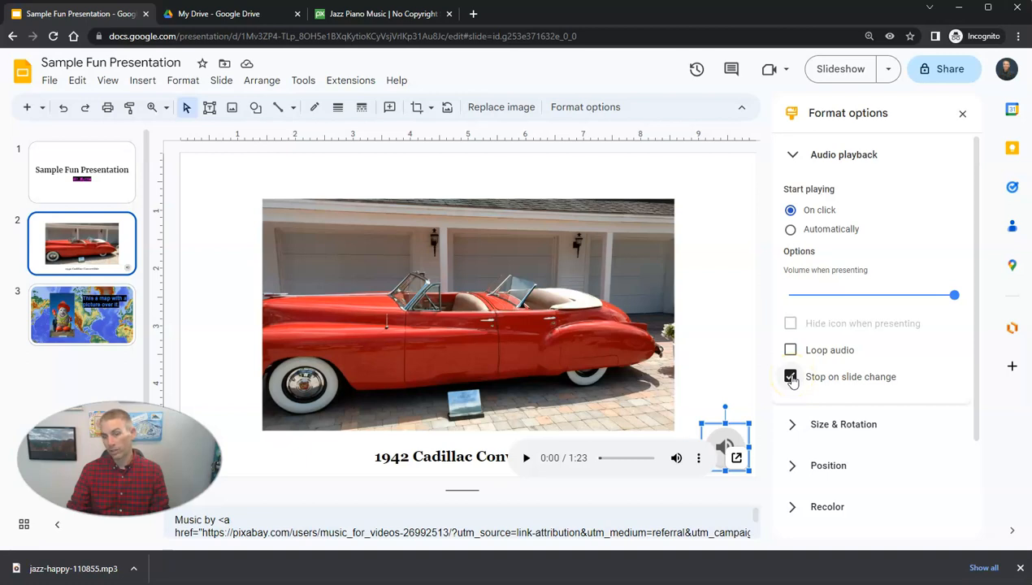
click(790, 230)
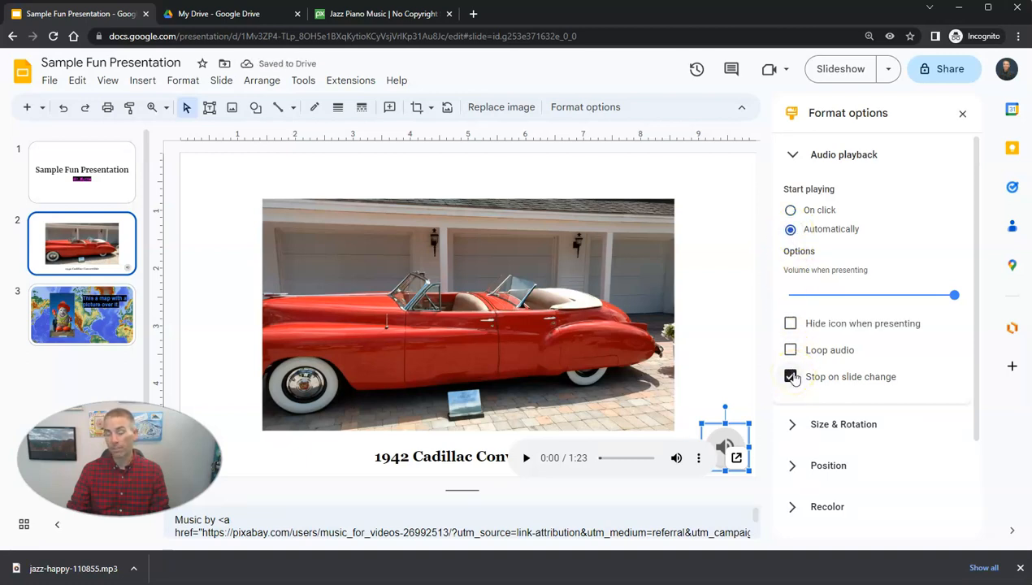
click(790, 210)
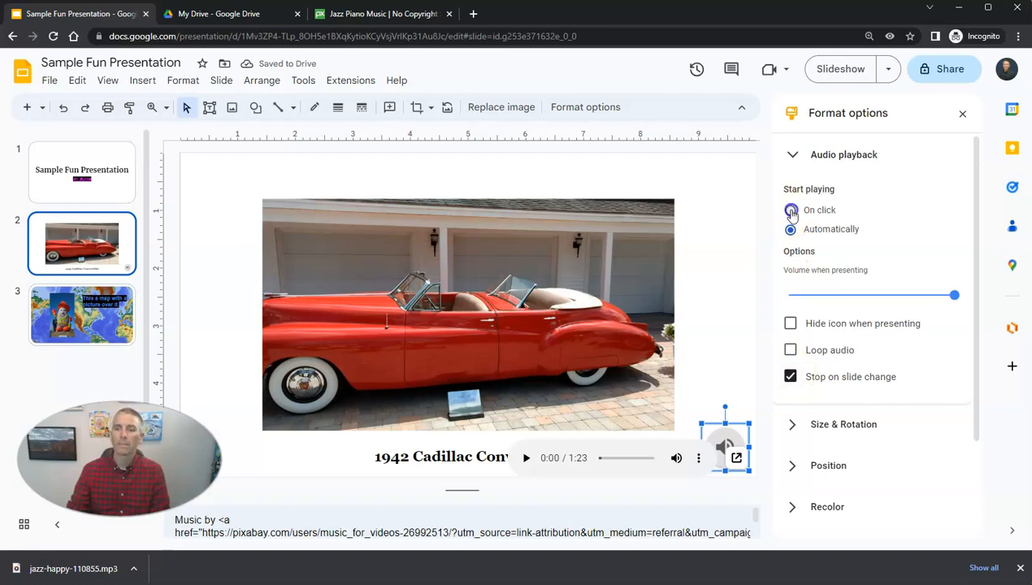
click(790, 210)
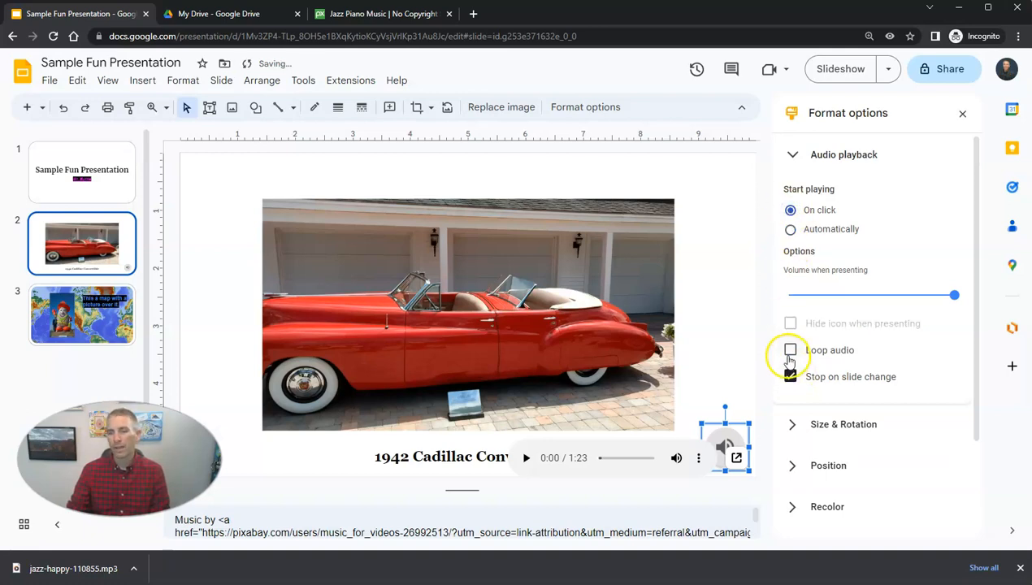
click(790, 350)
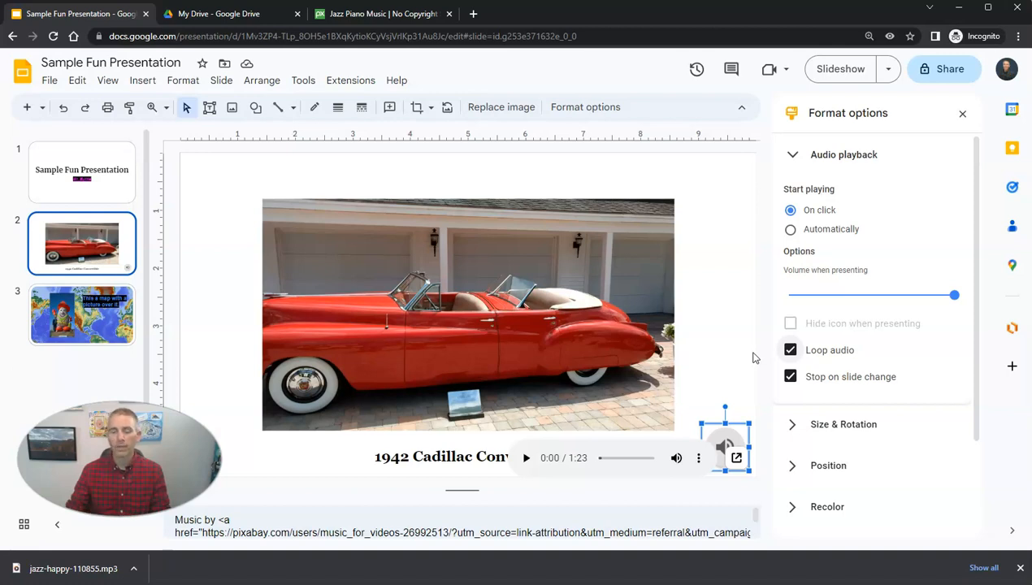
Enlarge the music icon via Size & Rotation and recolour it with a new swatch.
click(842, 425)
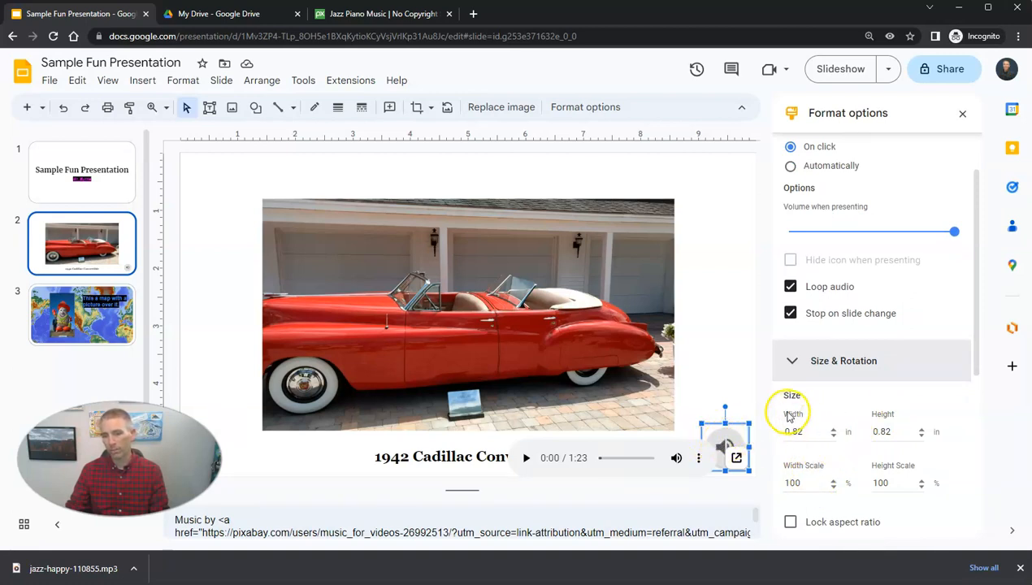
click(804, 433)
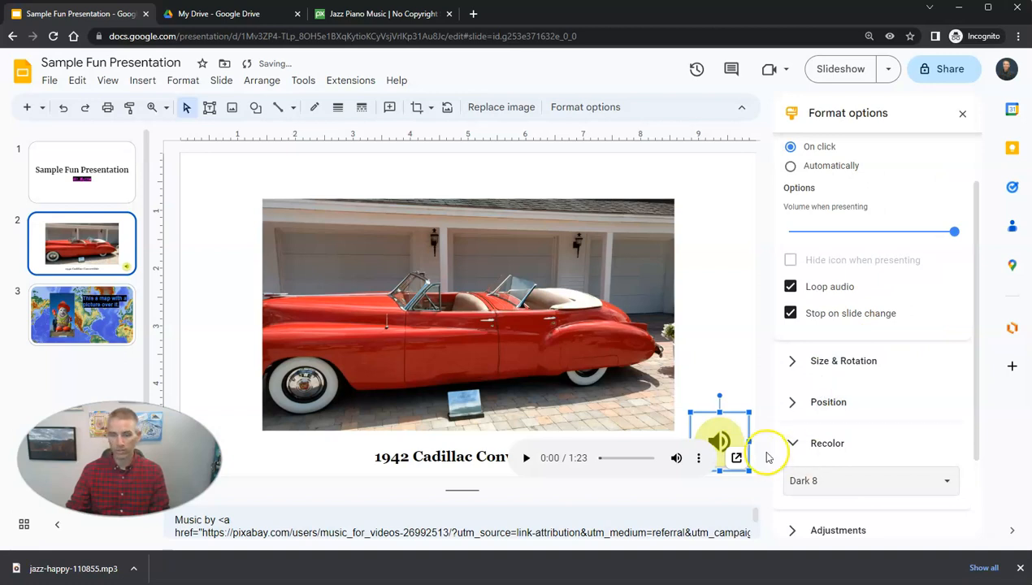
click(870, 481)
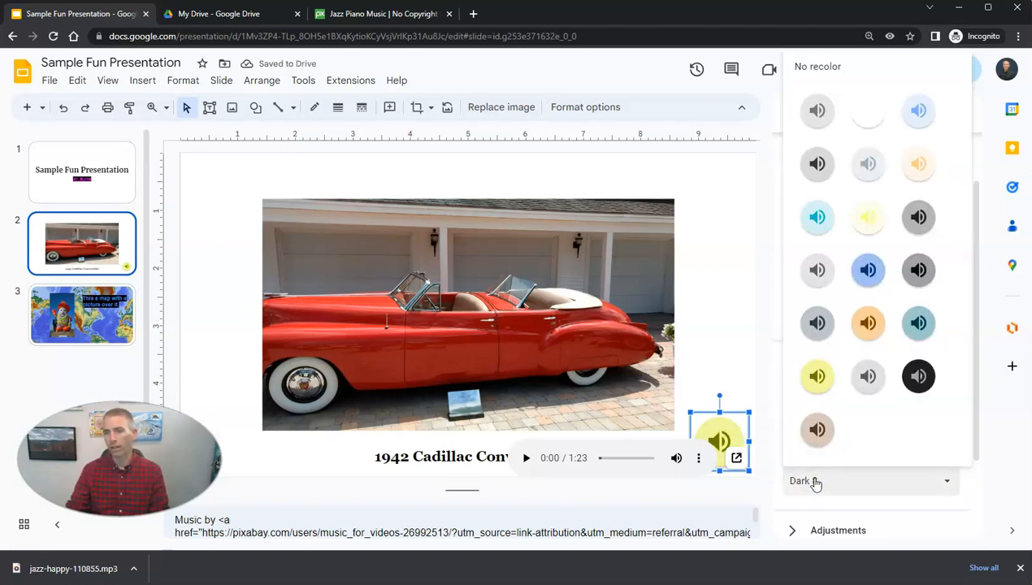
click(868, 270)
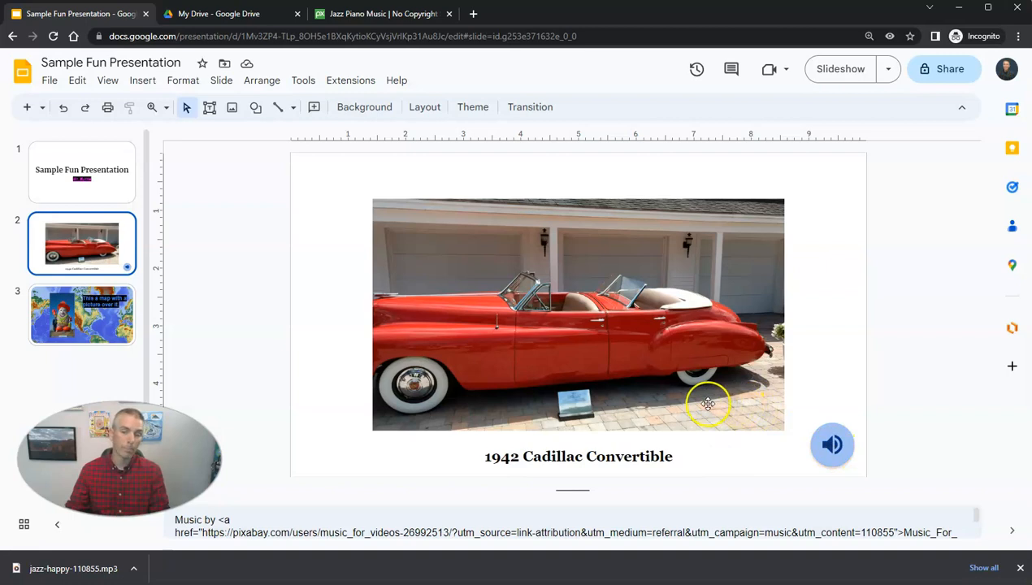
mouse_move(324, 361)
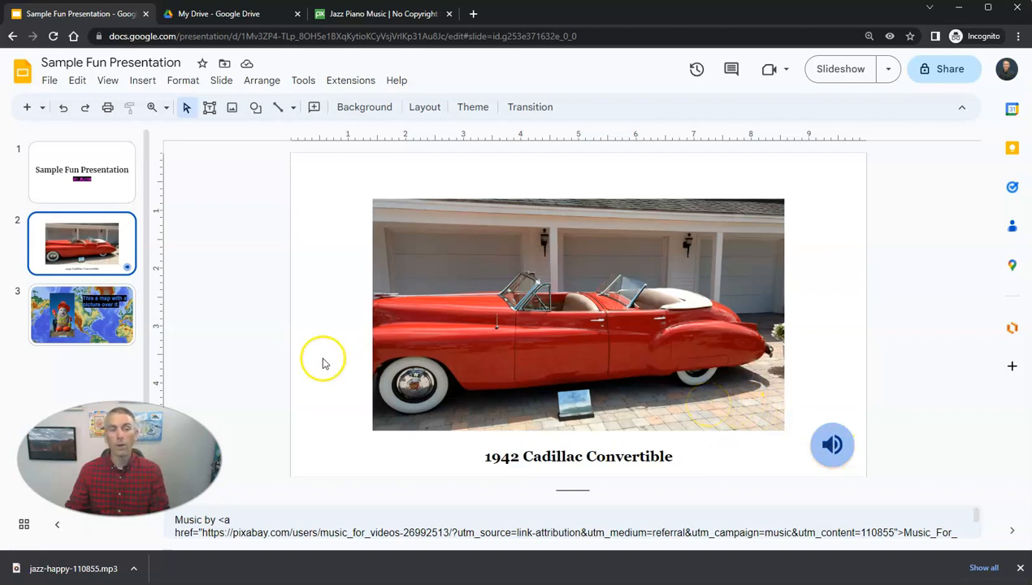
Go to slide 3, the world map slide, then switch to the Vocaroo recorder.
click(81, 316)
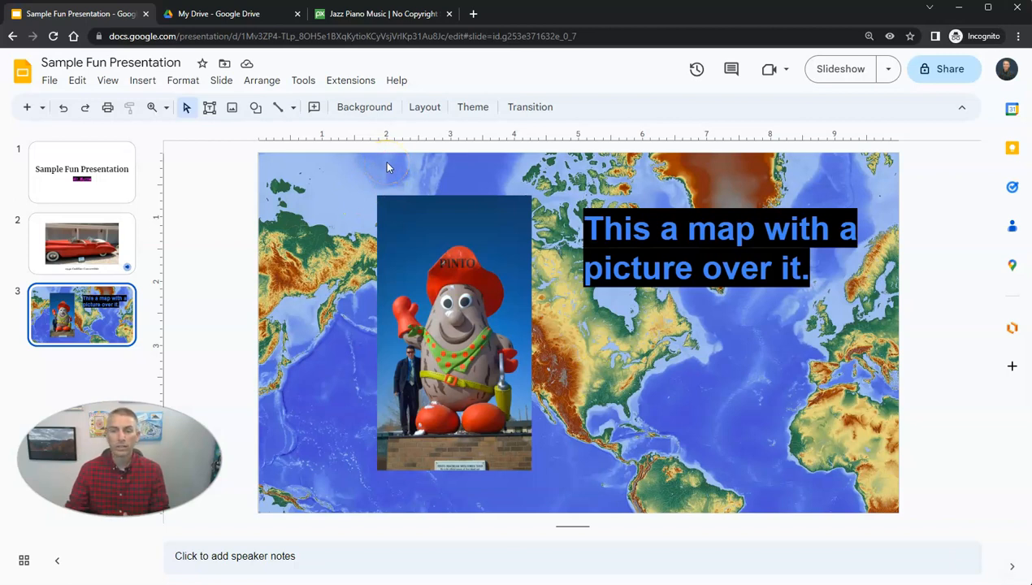
click(391, 13)
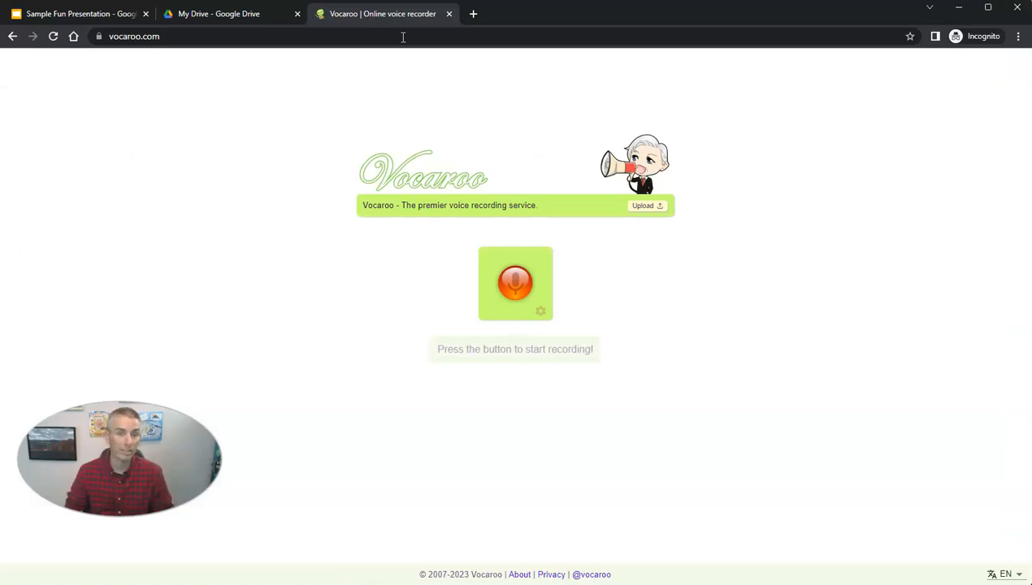
mouse_move(517, 286)
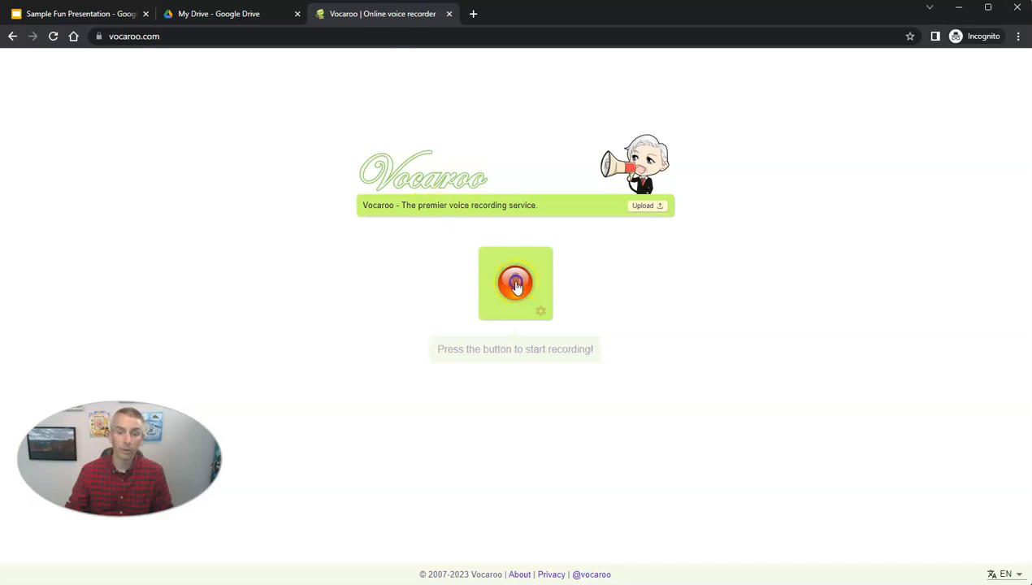
Record a roughly 15-second spoken narration in Vocaroo, allowing microphone access.
click(515, 283)
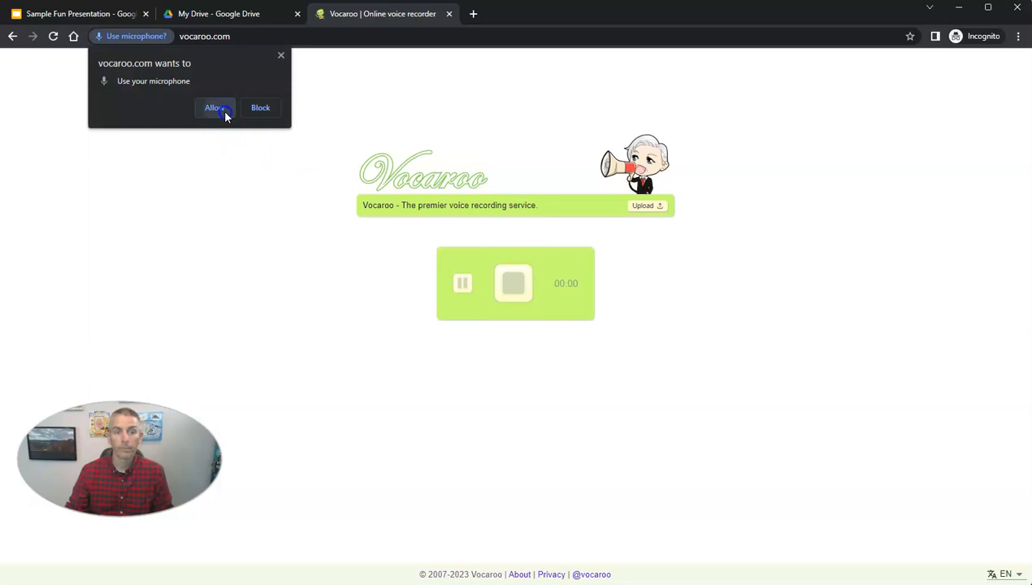
click(213, 107)
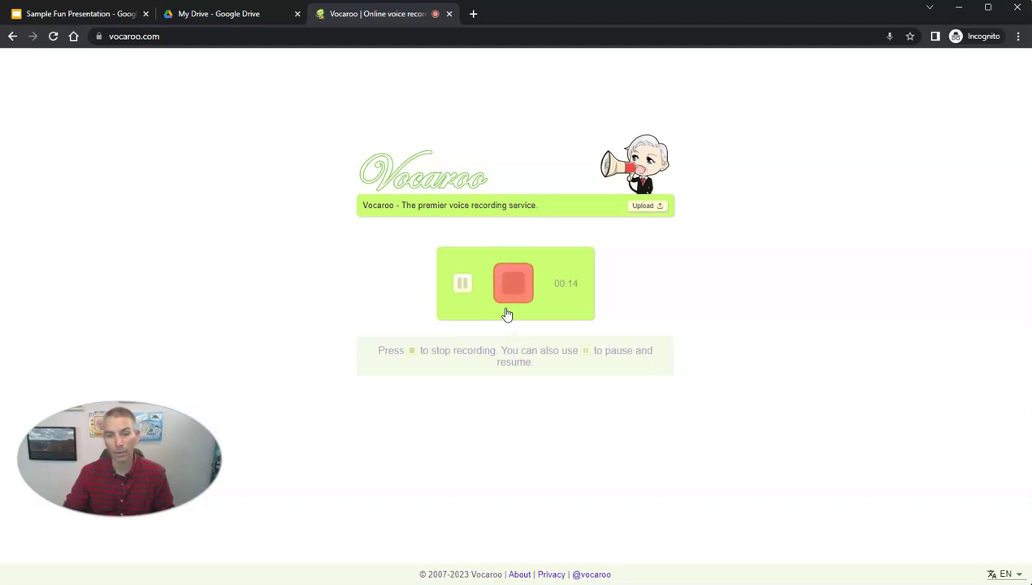
click(513, 282)
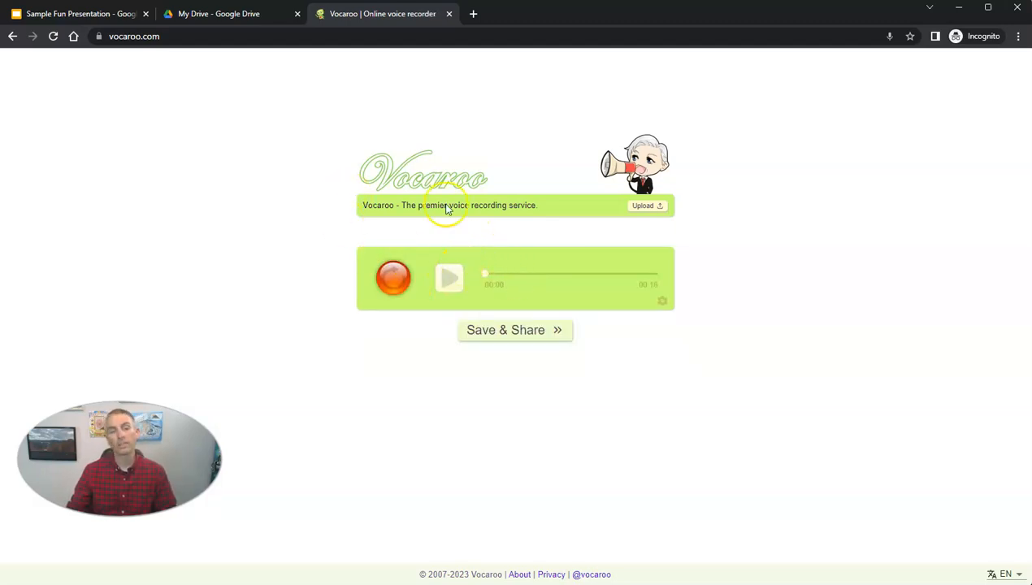
Save the recording to get a share link and download it as an MP3.
click(514, 331)
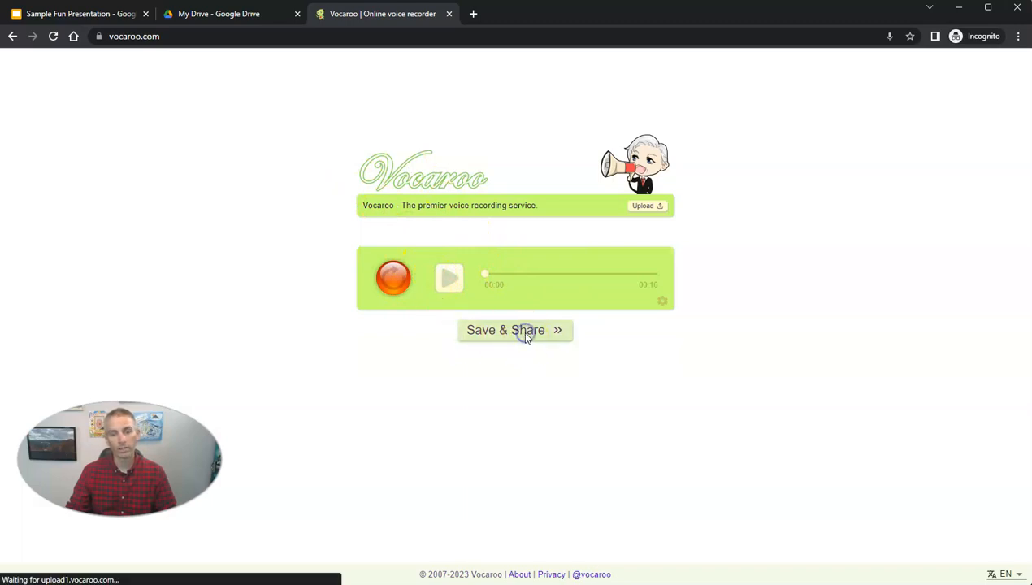
click(513, 330)
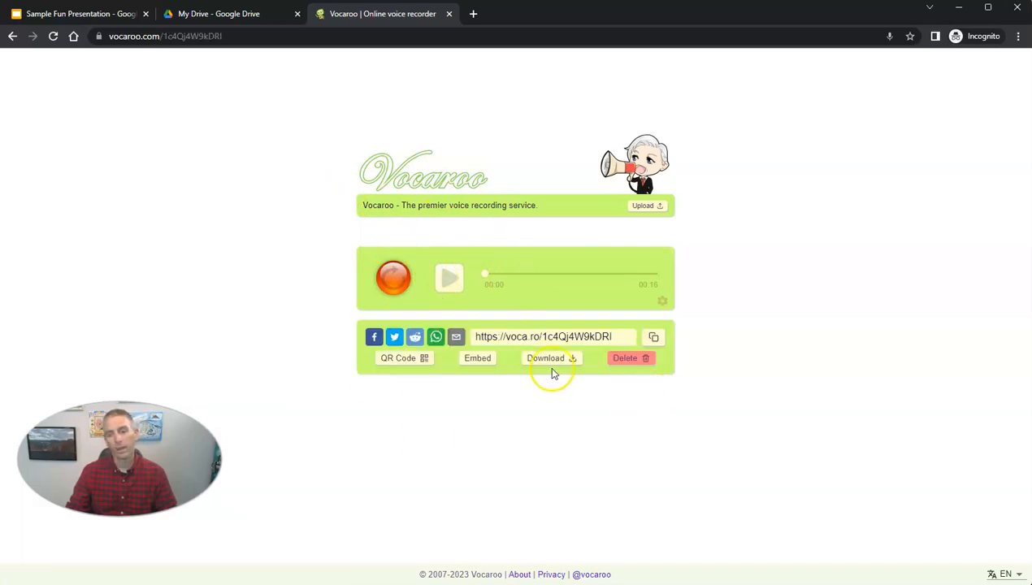
click(551, 359)
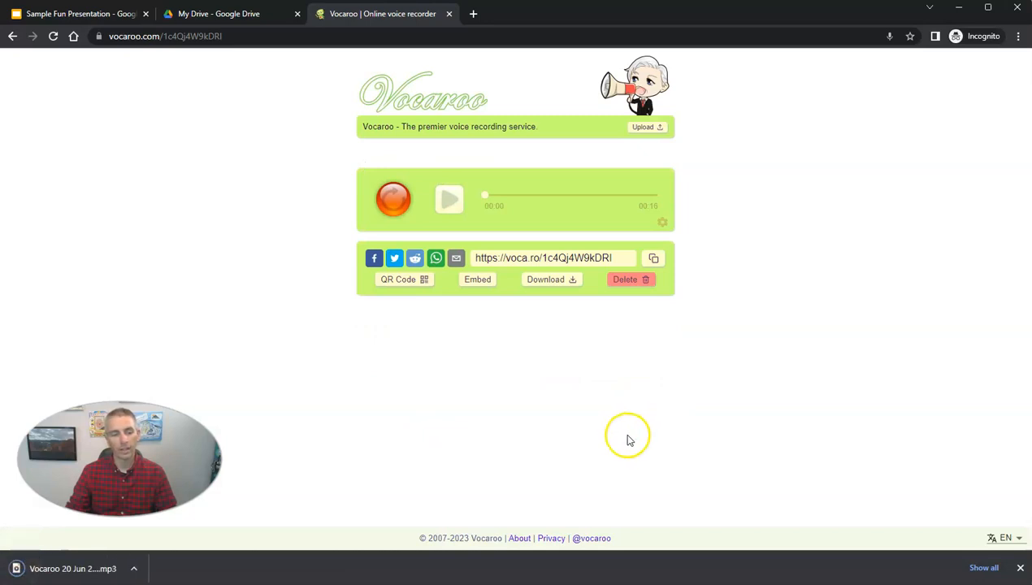
mouse_move(218, 18)
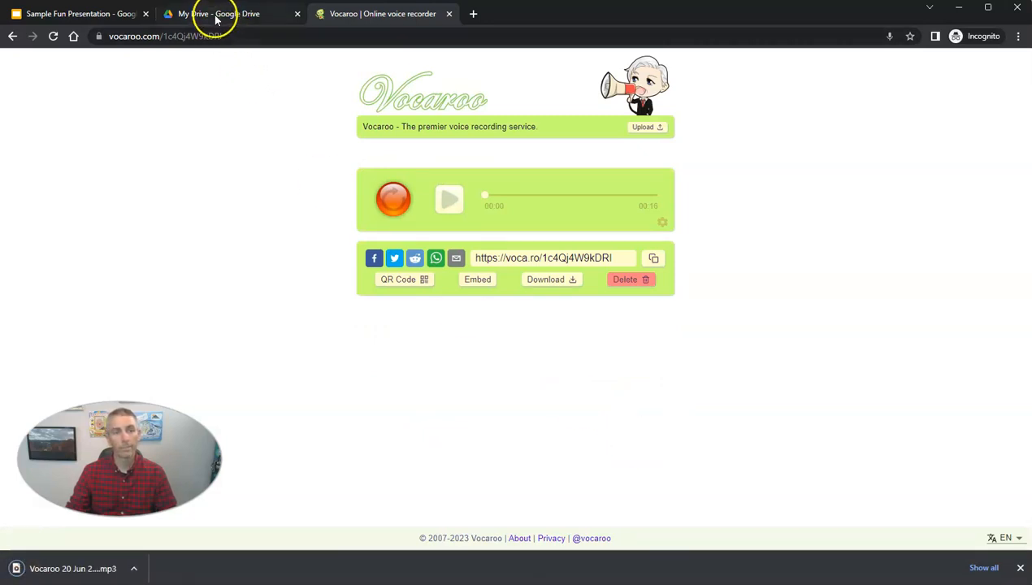
Upload the downloaded Vocaroo mp3 to My Drive via New > File upload and refresh to show it.
click(215, 13)
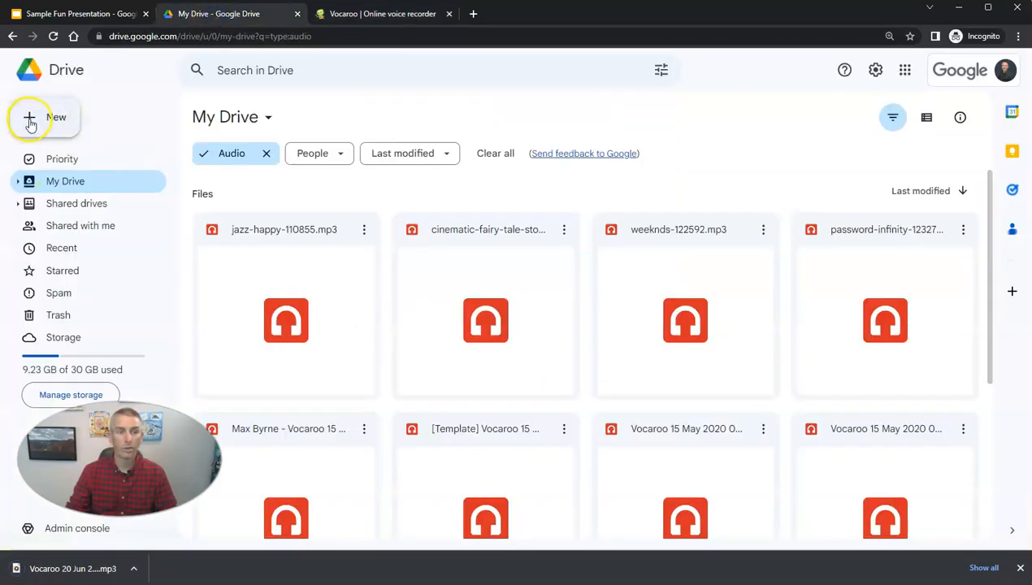
click(29, 119)
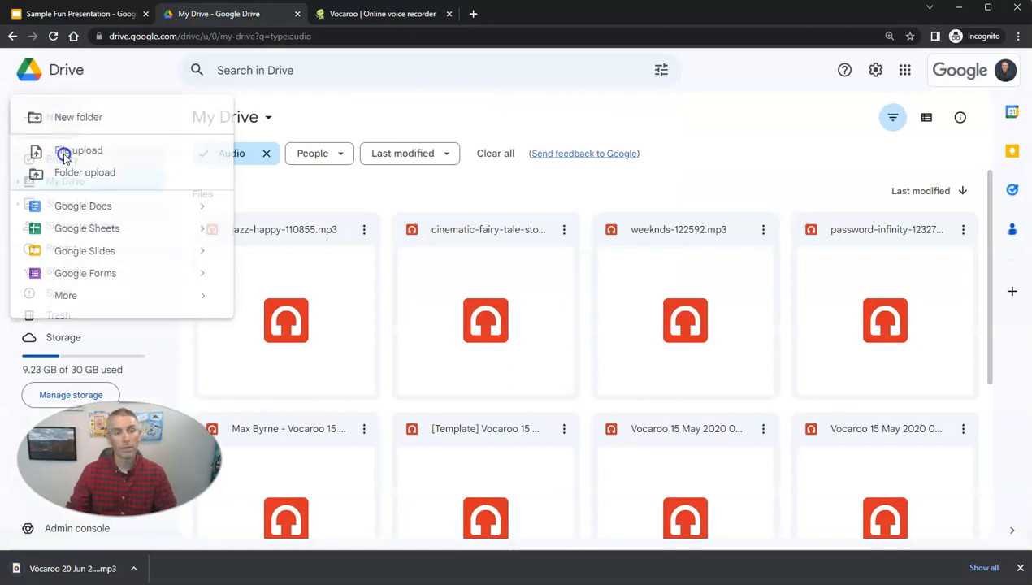
click(63, 149)
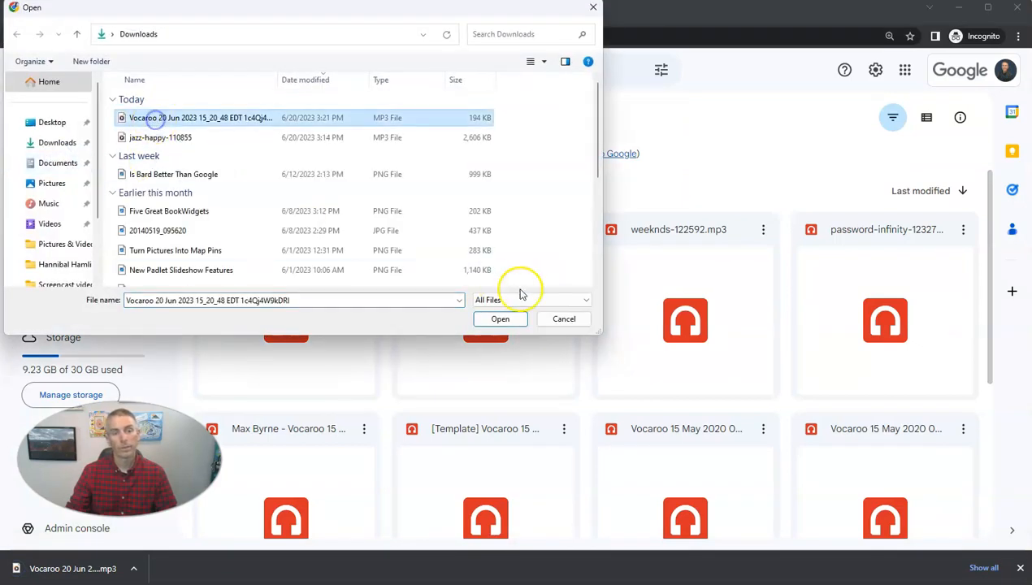
click(501, 319)
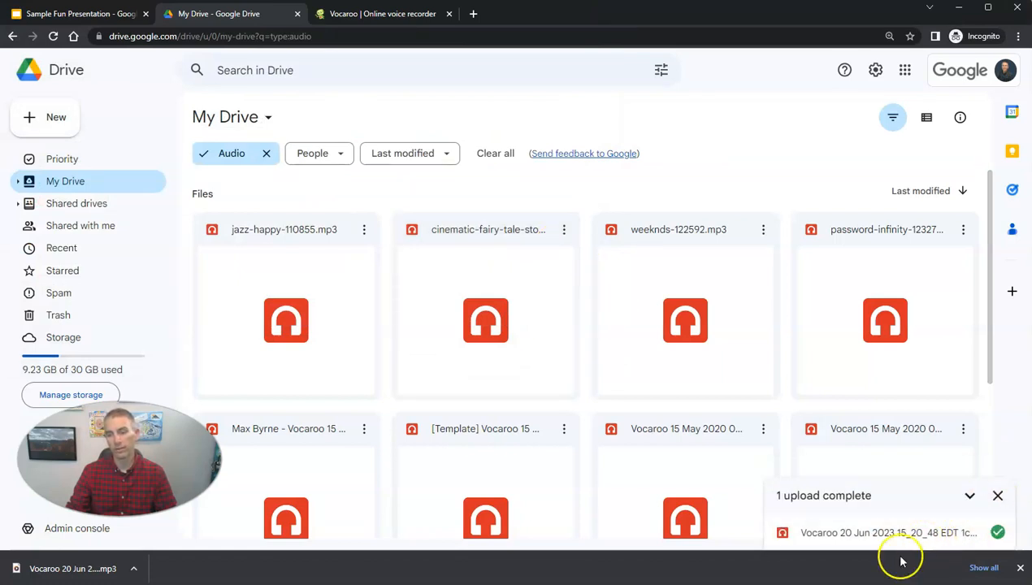
click(52, 37)
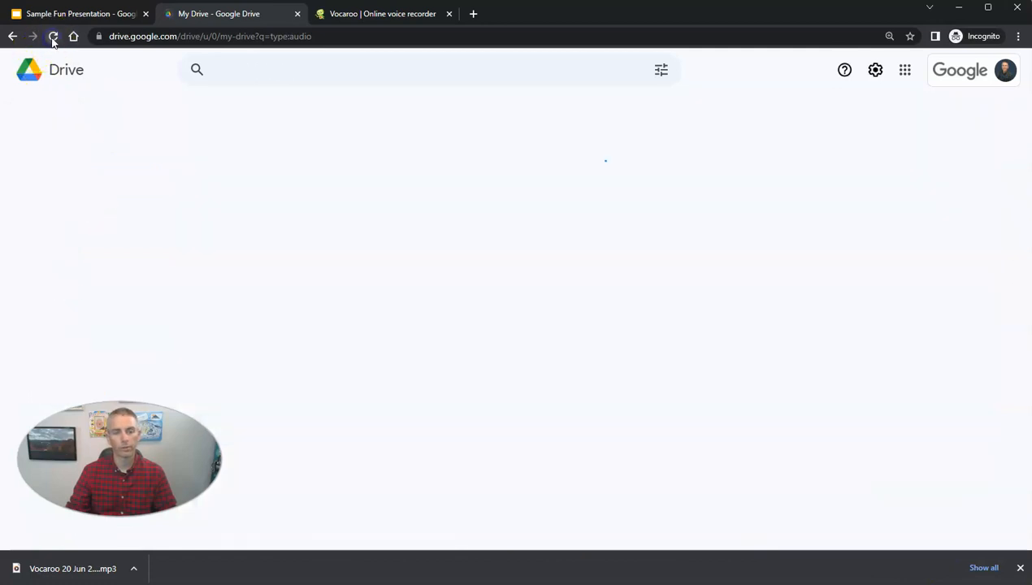
click(54, 36)
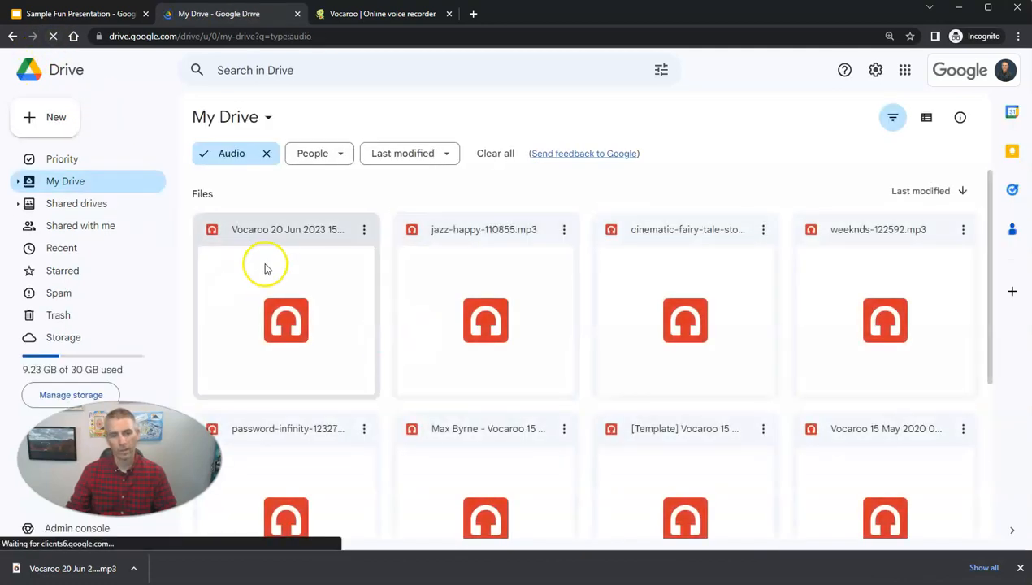
click(78, 13)
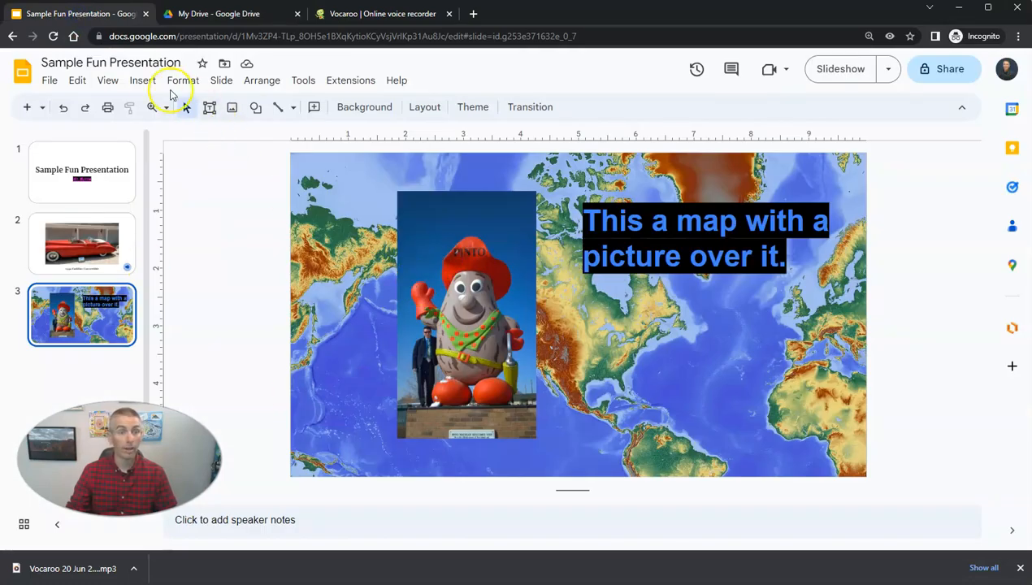
Insert the Vocaroo recording as audio on the map slide and recolour its speaker icon light yellow.
click(143, 80)
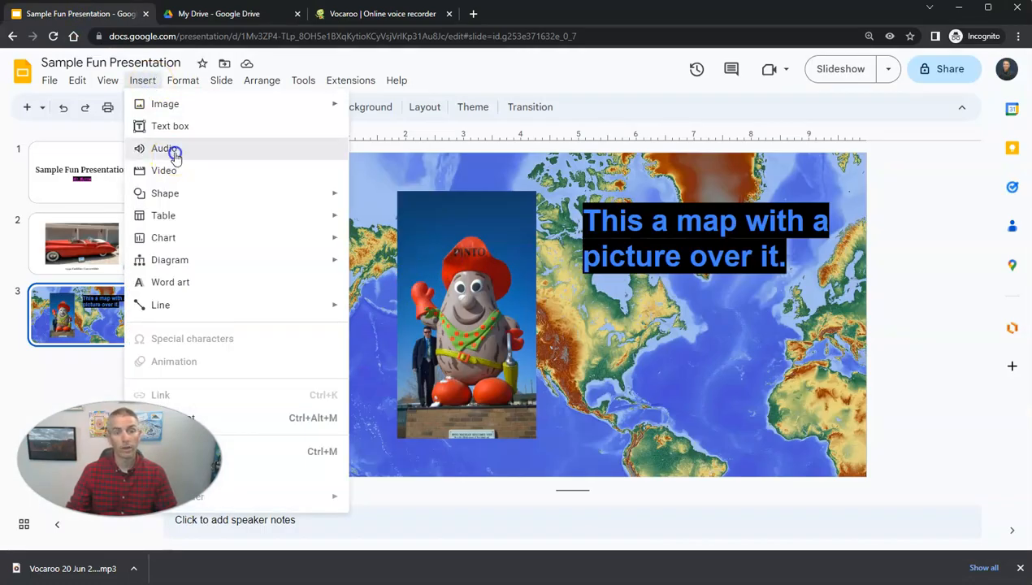
click(164, 147)
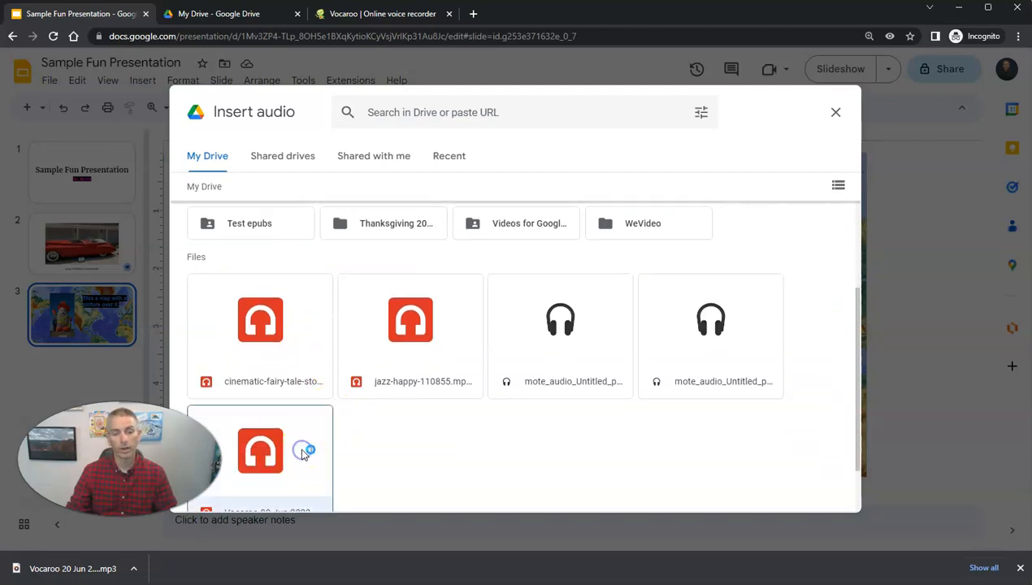
click(260, 452)
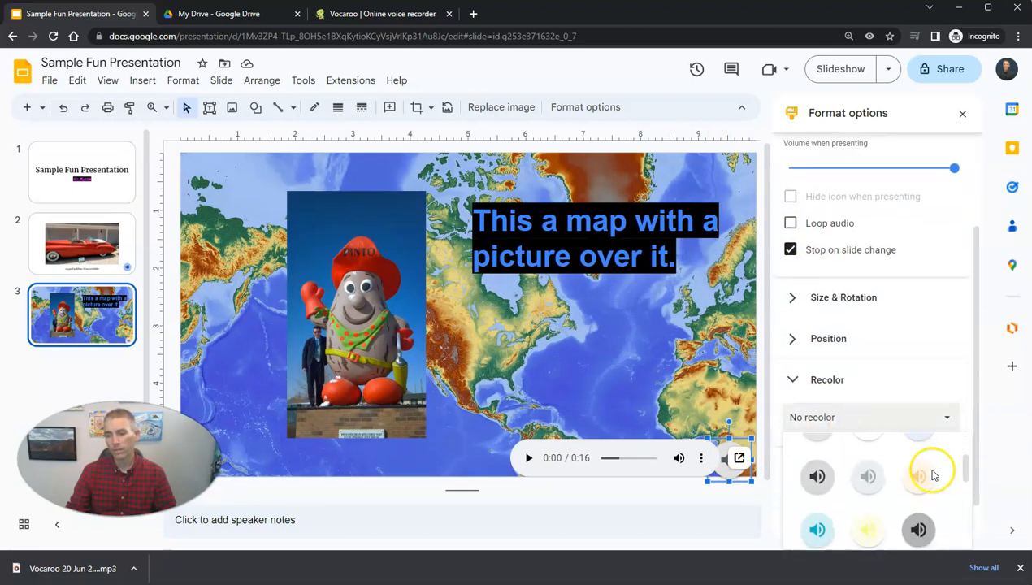
click(919, 474)
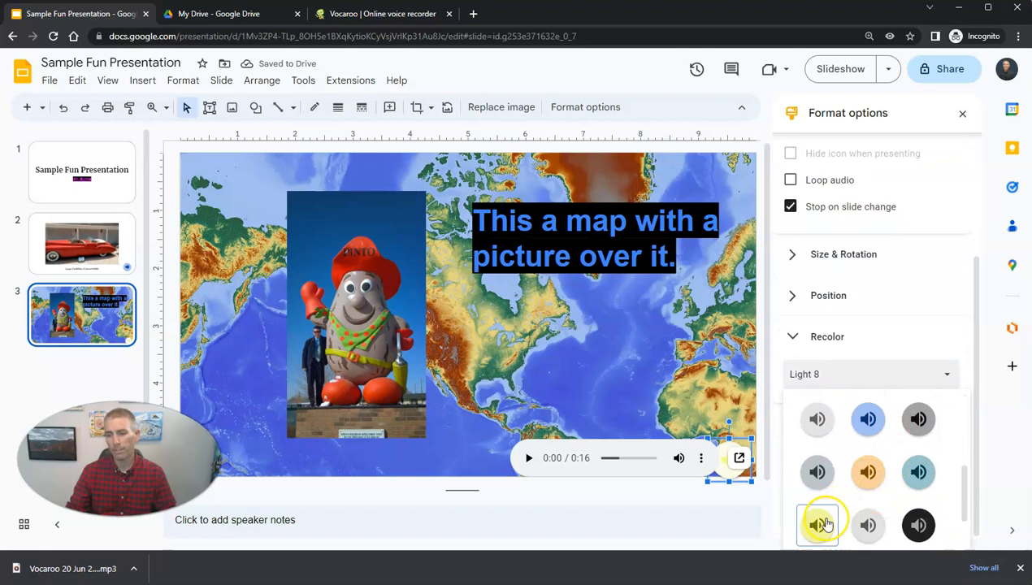
click(816, 523)
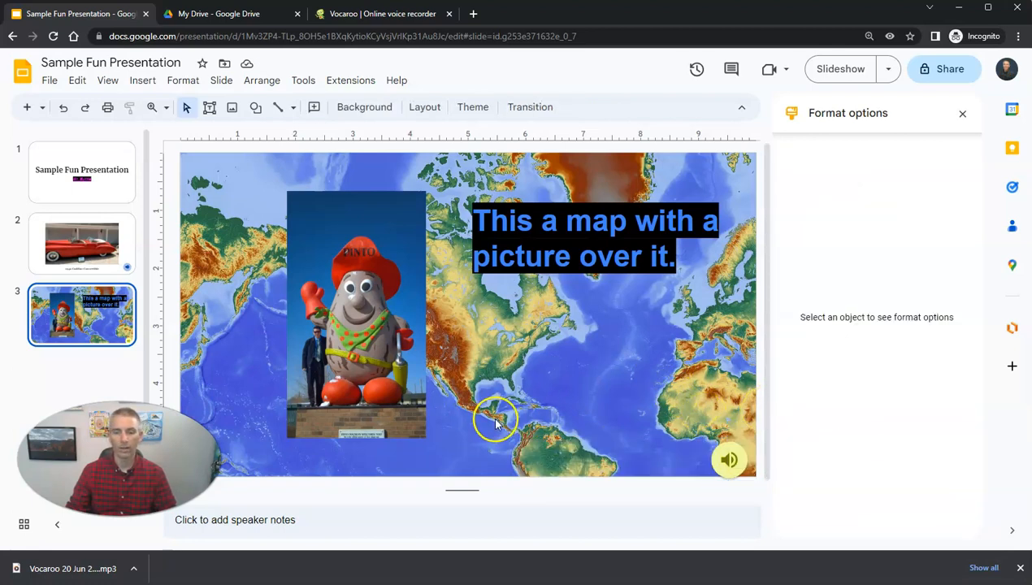
mouse_move(527, 415)
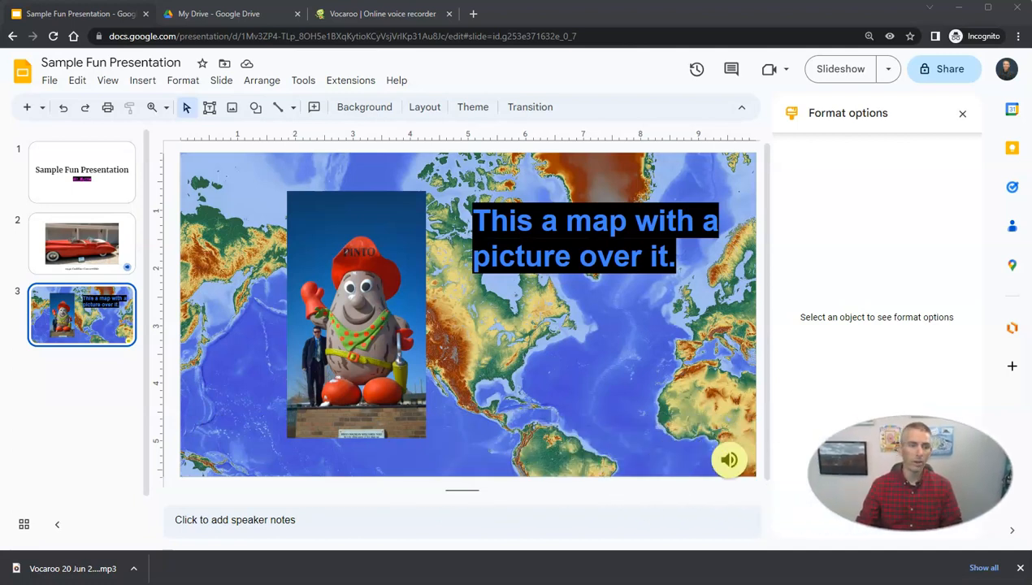
mouse_move(120, 390)
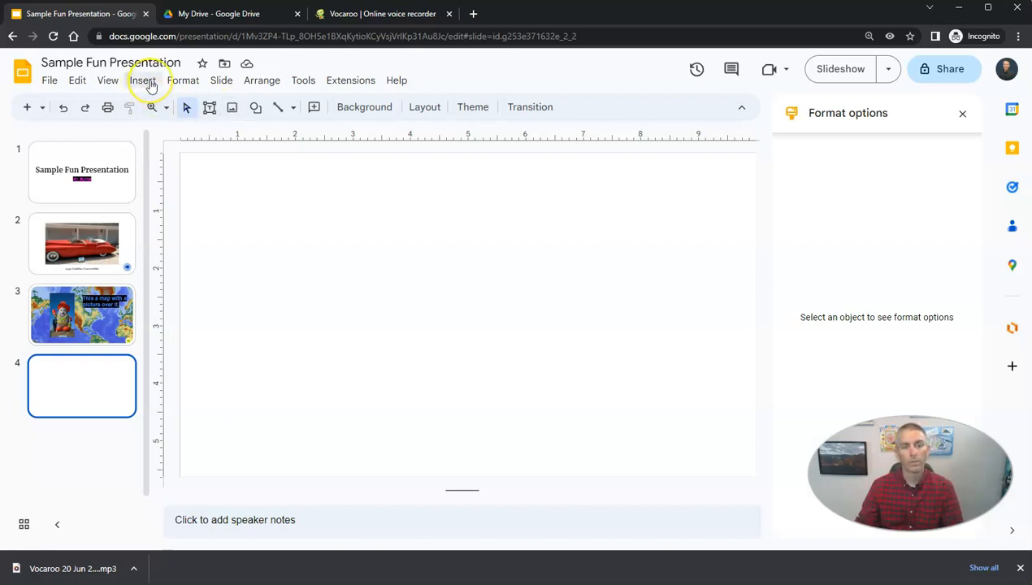
Insert the satellite US map video from Google Drive onto the blank fourth slide.
click(141, 80)
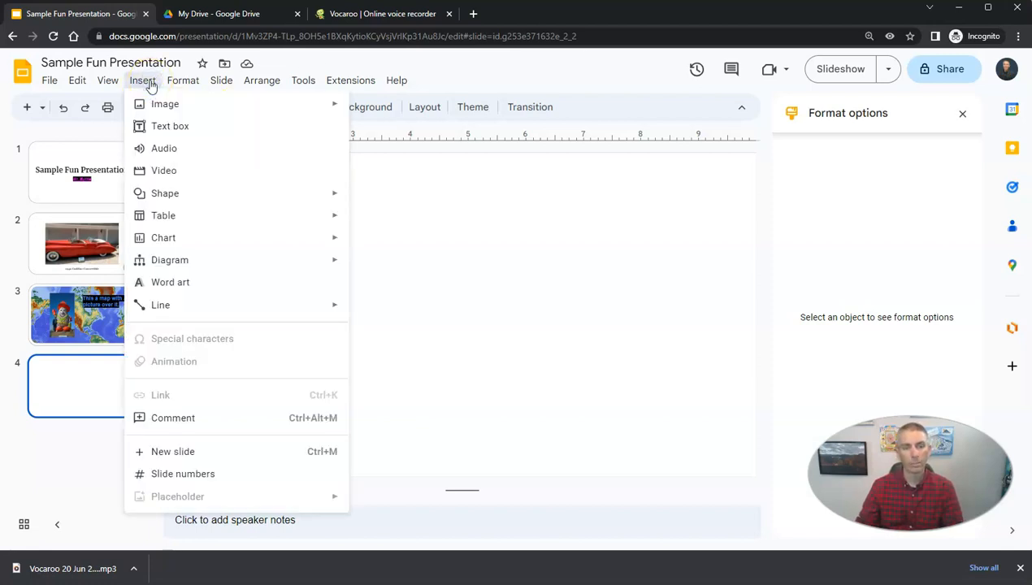
mouse_move(166, 170)
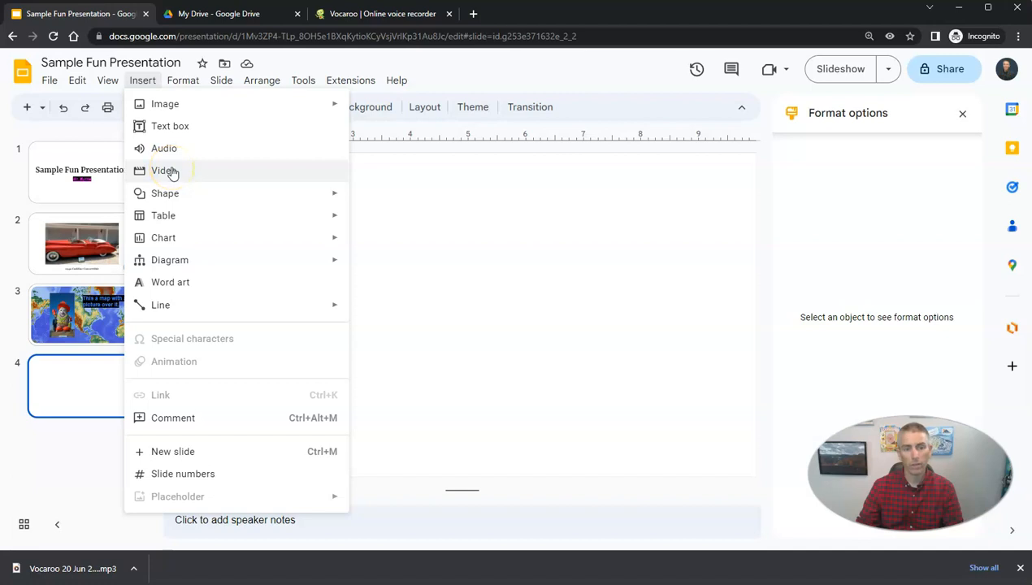
click(164, 171)
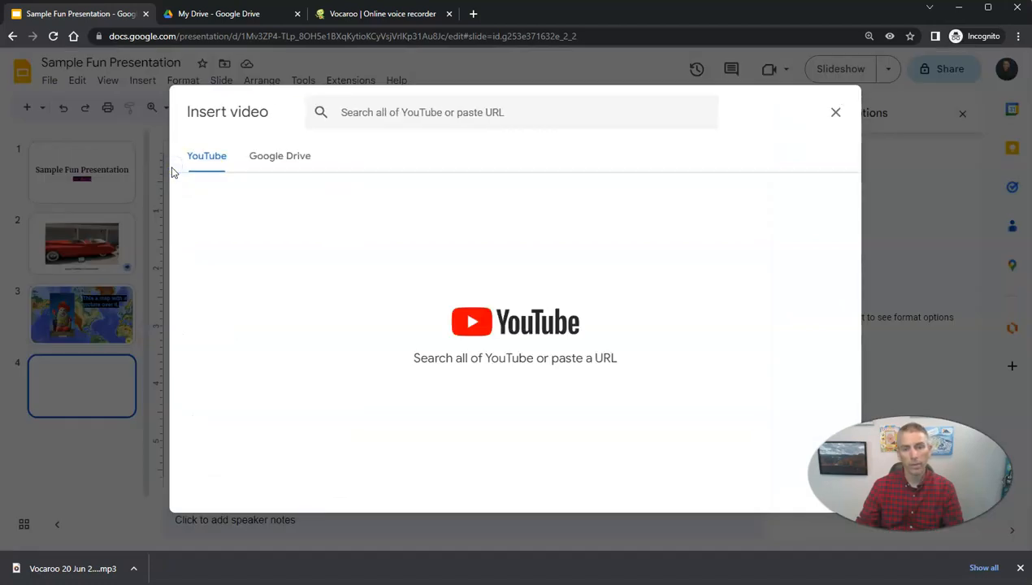
mouse_move(384, 319)
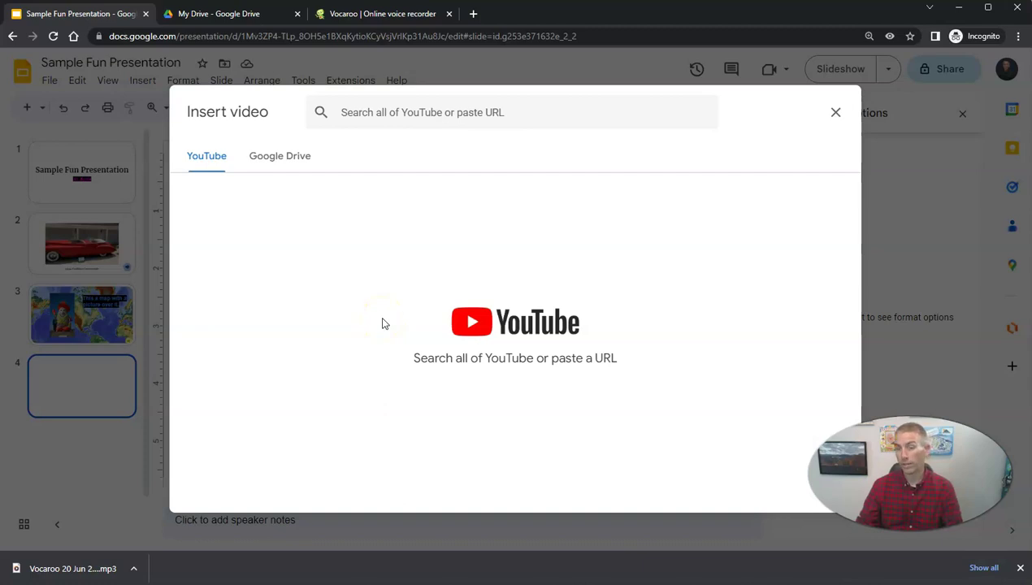
click(280, 156)
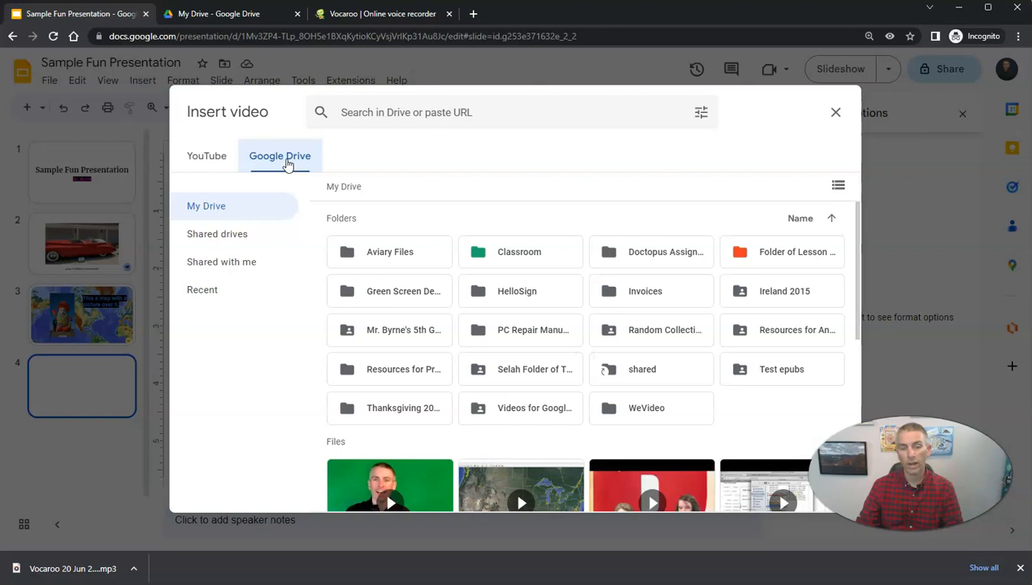
scroll(down, 3)
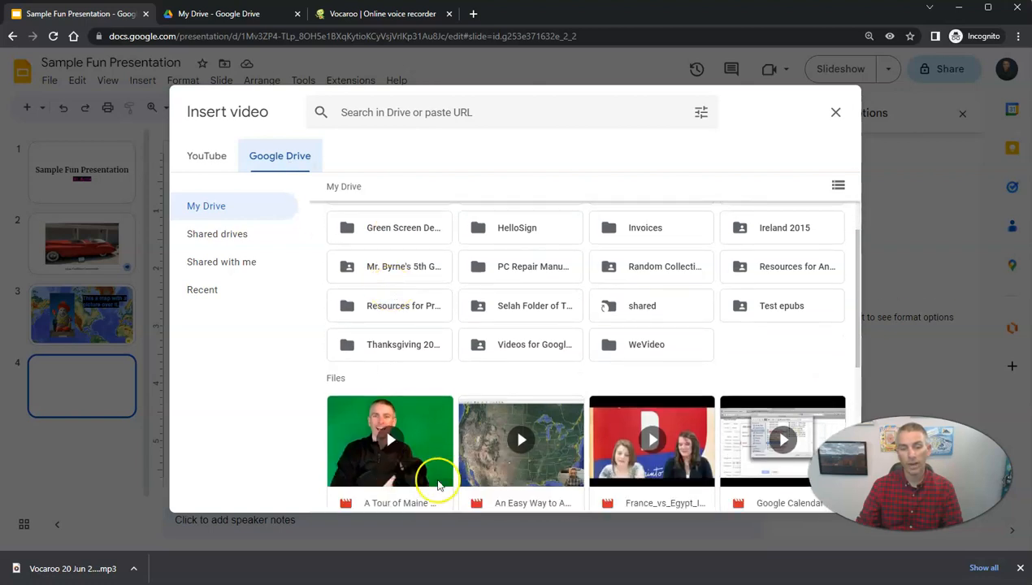
click(520, 439)
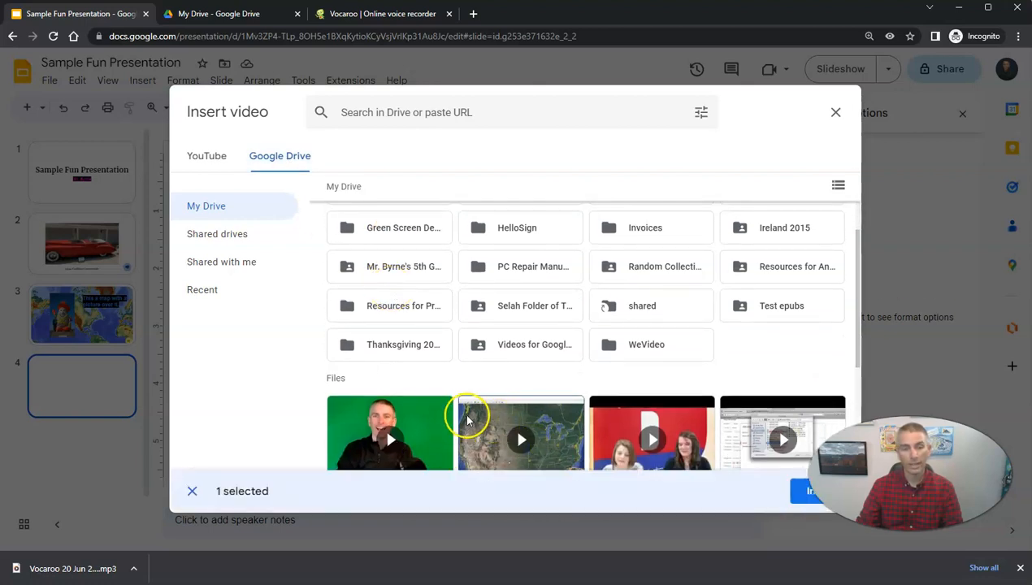
click(813, 491)
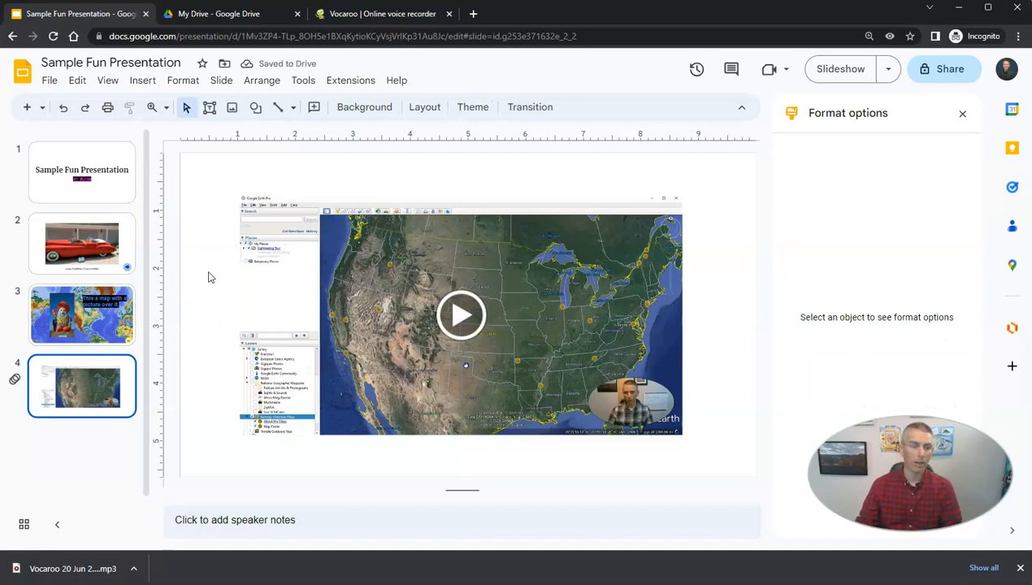
Set the fourth slide's background colour to black.
click(363, 107)
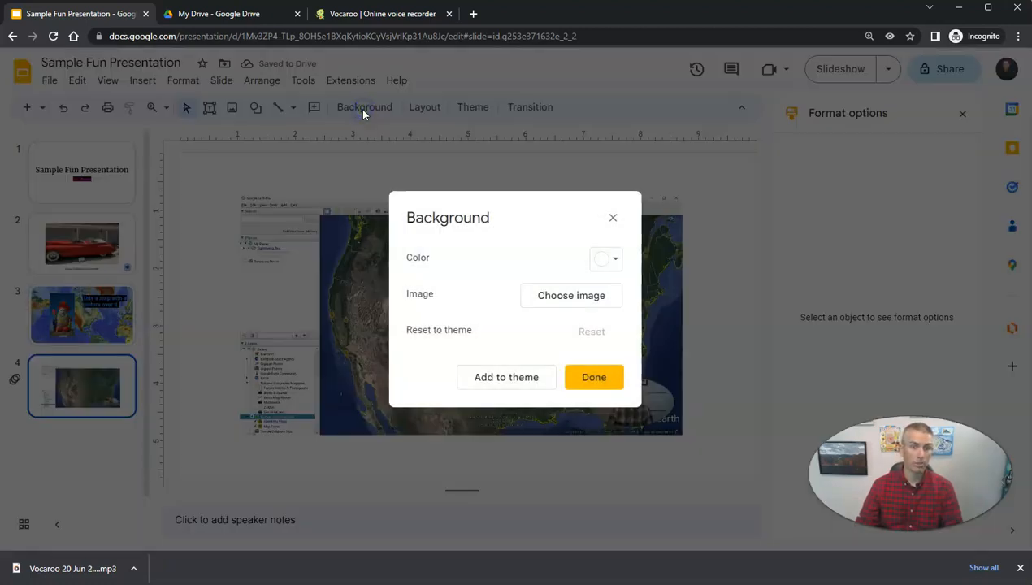
click(605, 257)
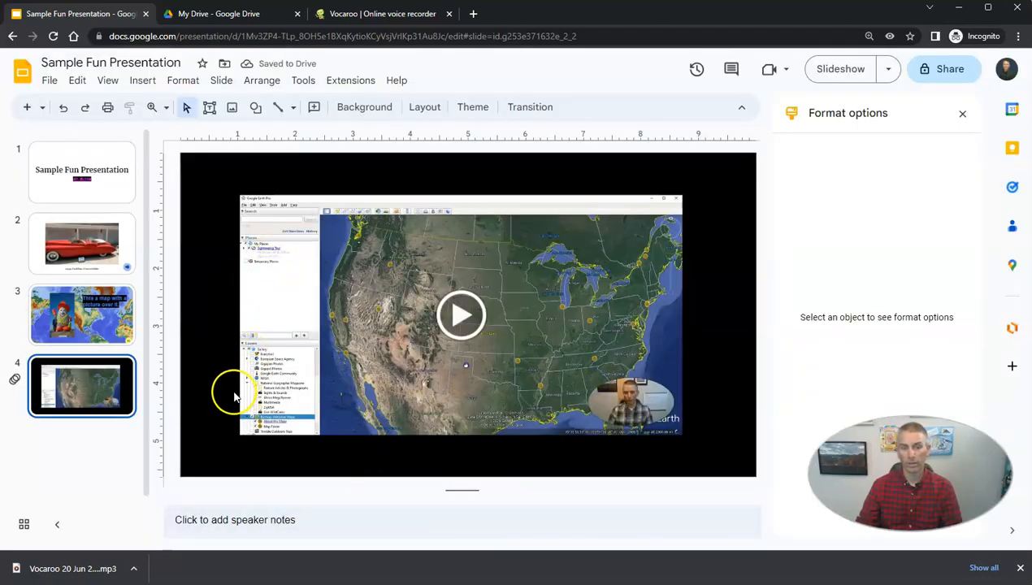
mouse_move(647, 242)
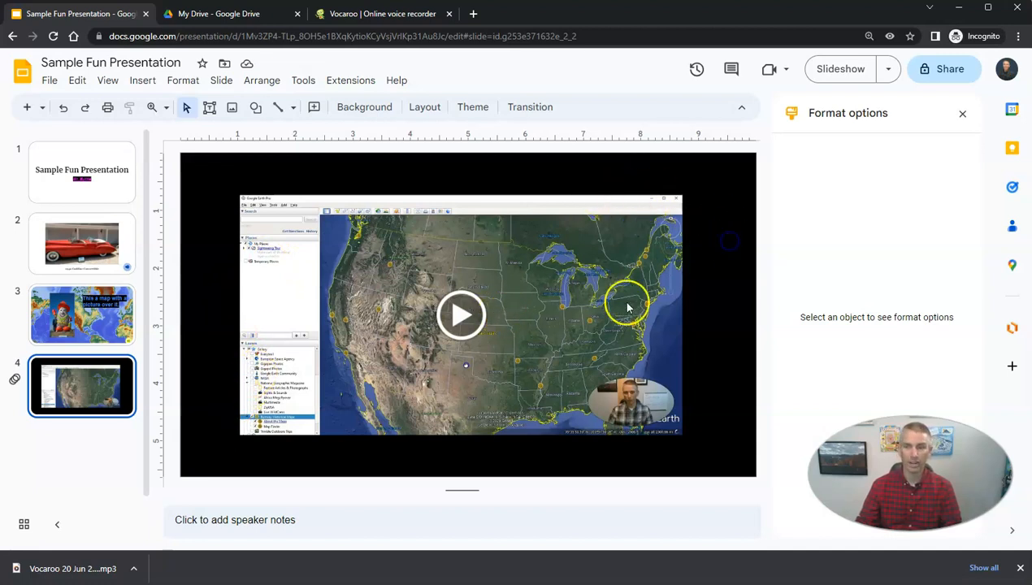
Set the map video's playback to start at 00:20, end at 01:20 and play manually.
click(461, 315)
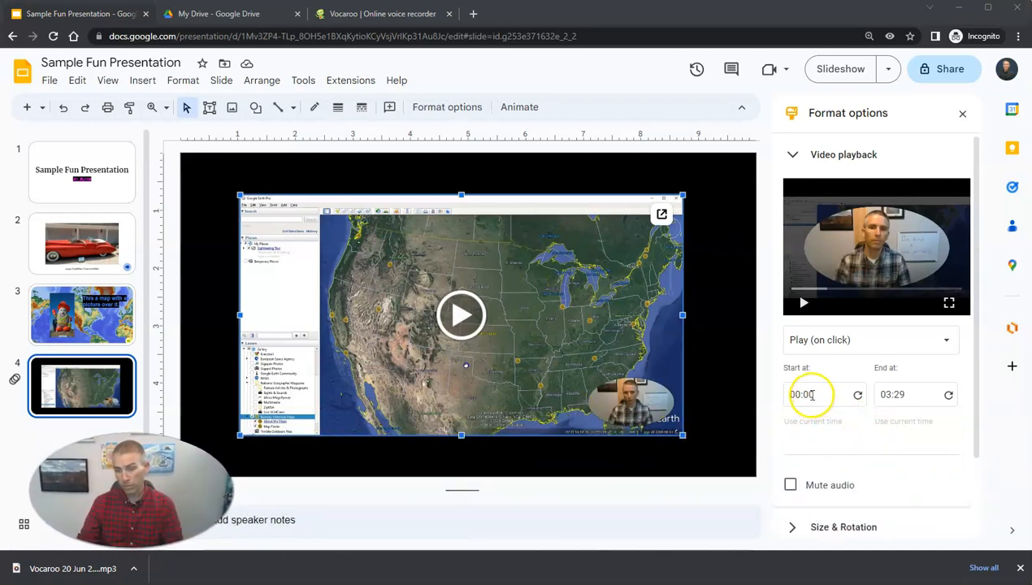
click(815, 395)
text(2)
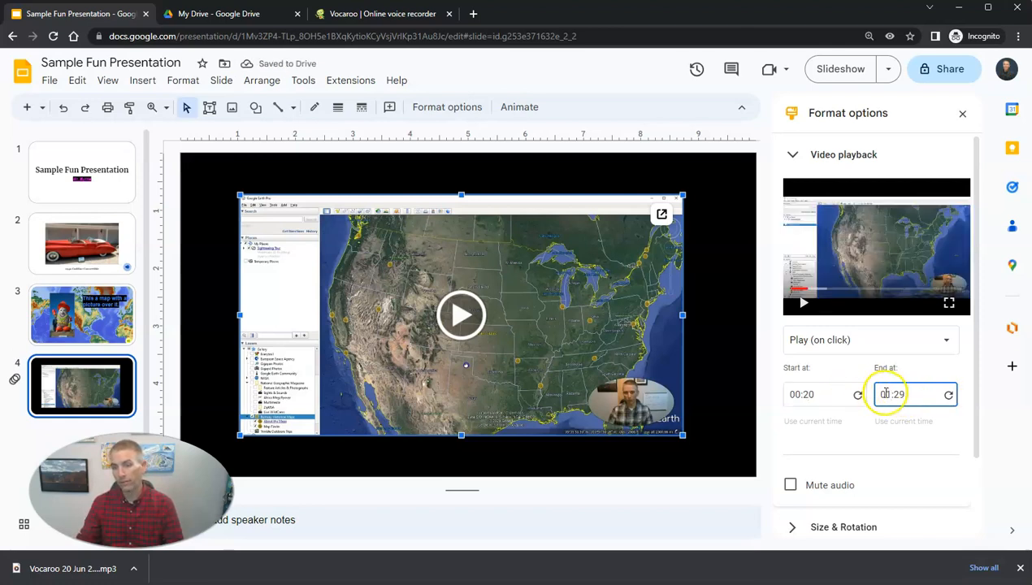
text(01:20)
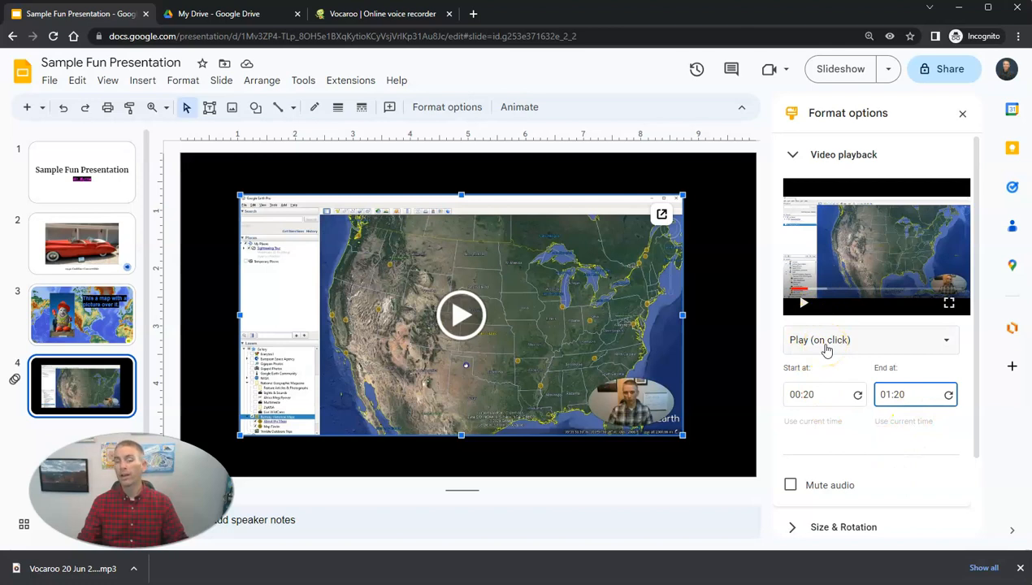
click(872, 340)
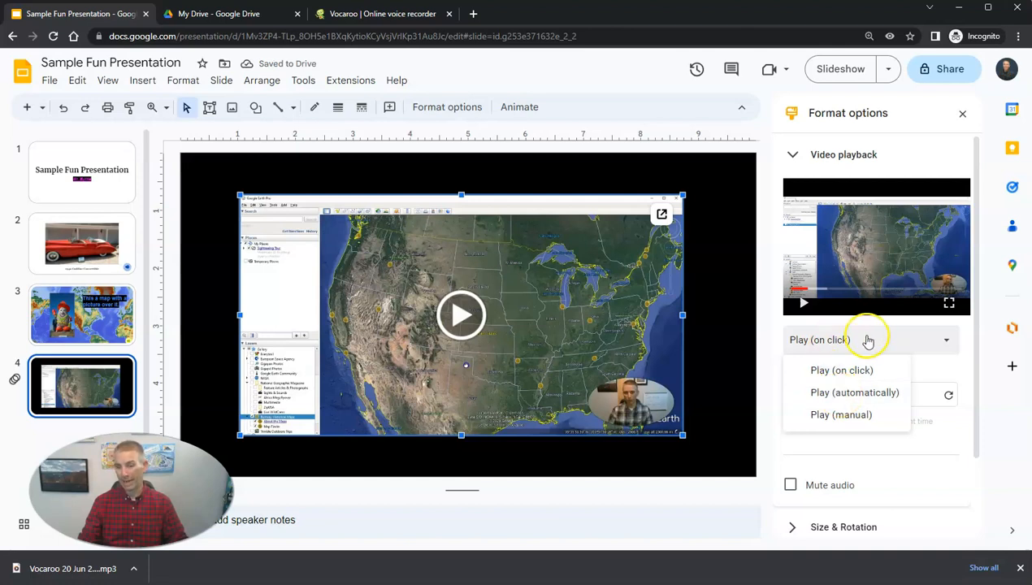
click(842, 371)
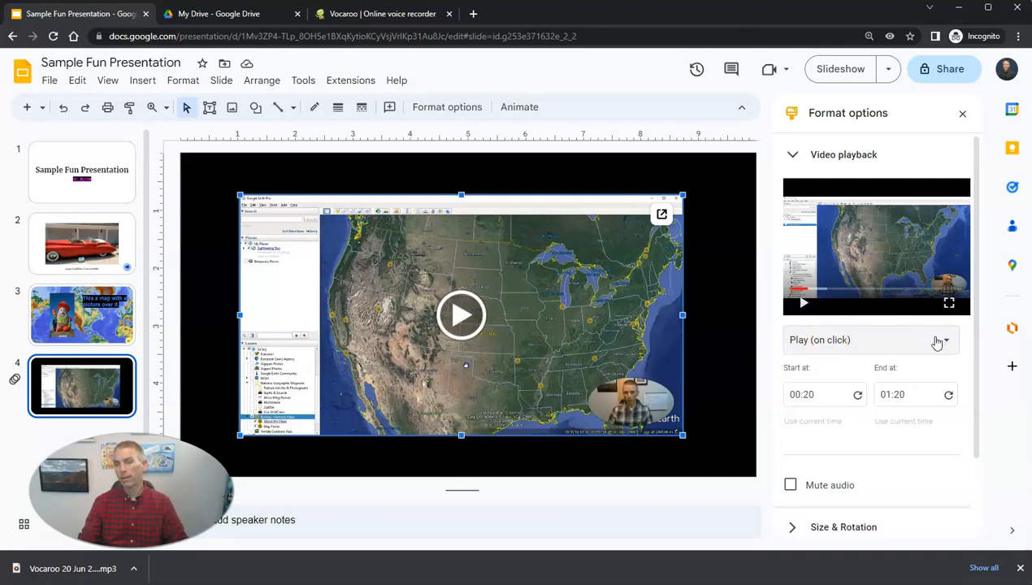
click(944, 340)
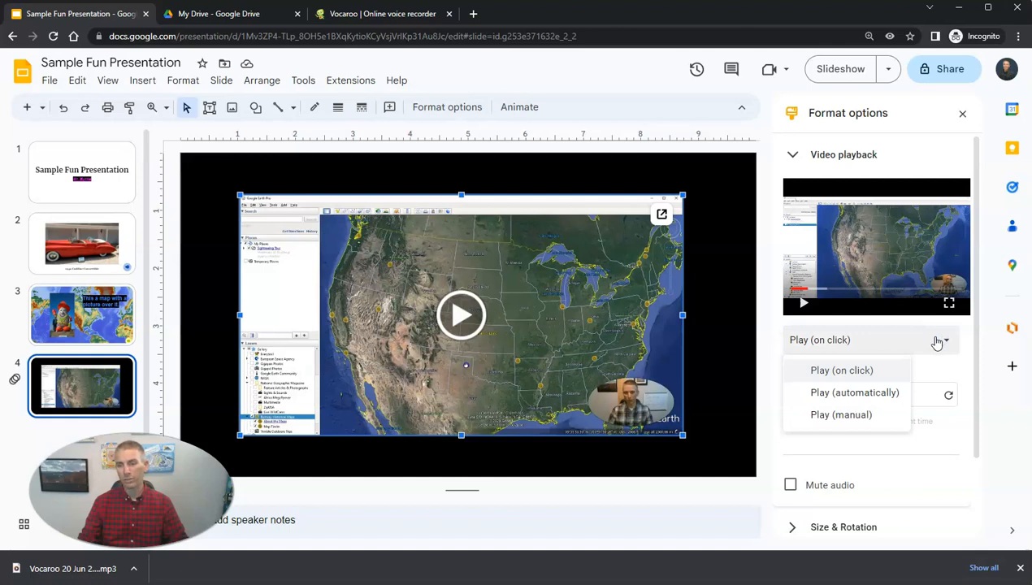
click(840, 414)
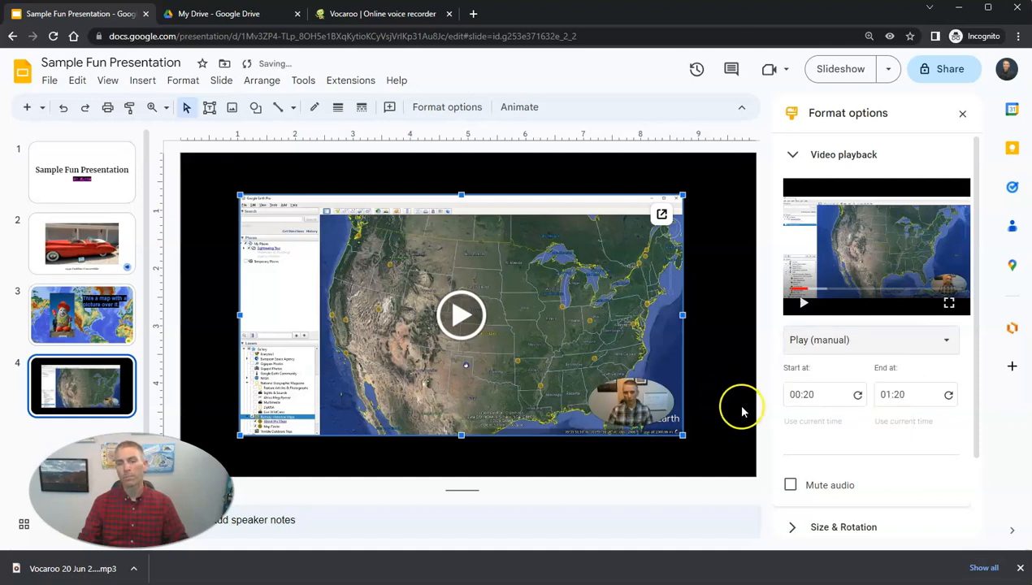
mouse_move(702, 423)
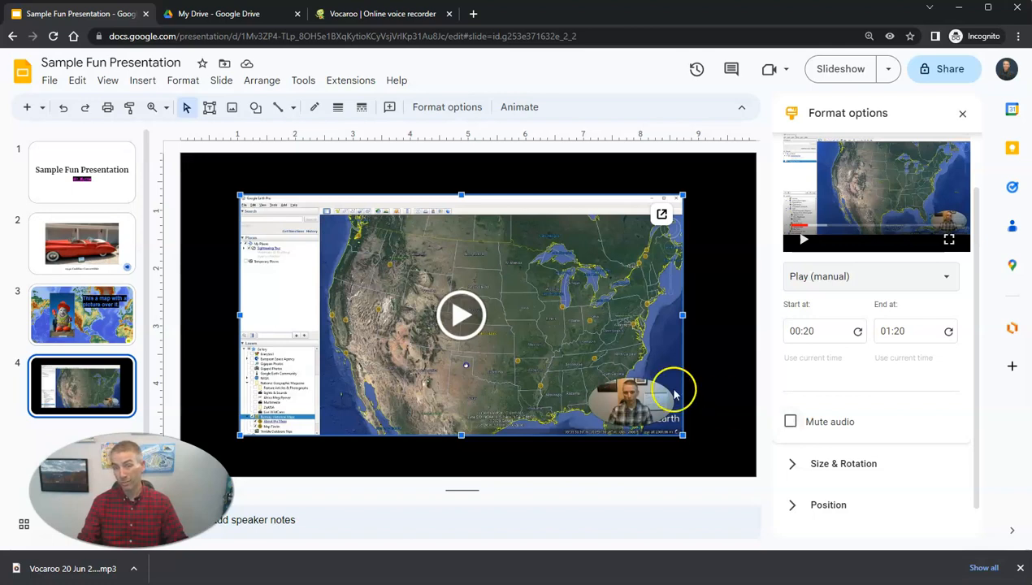
mouse_move(579, 366)
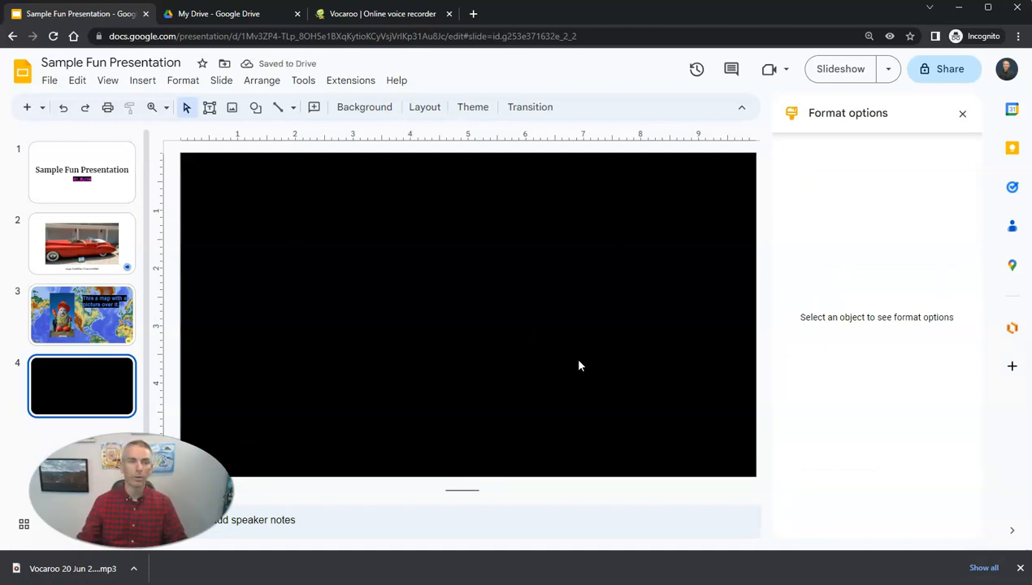
Search YouTube in the Insert video dialog for tallest mountains in the world.
click(144, 80)
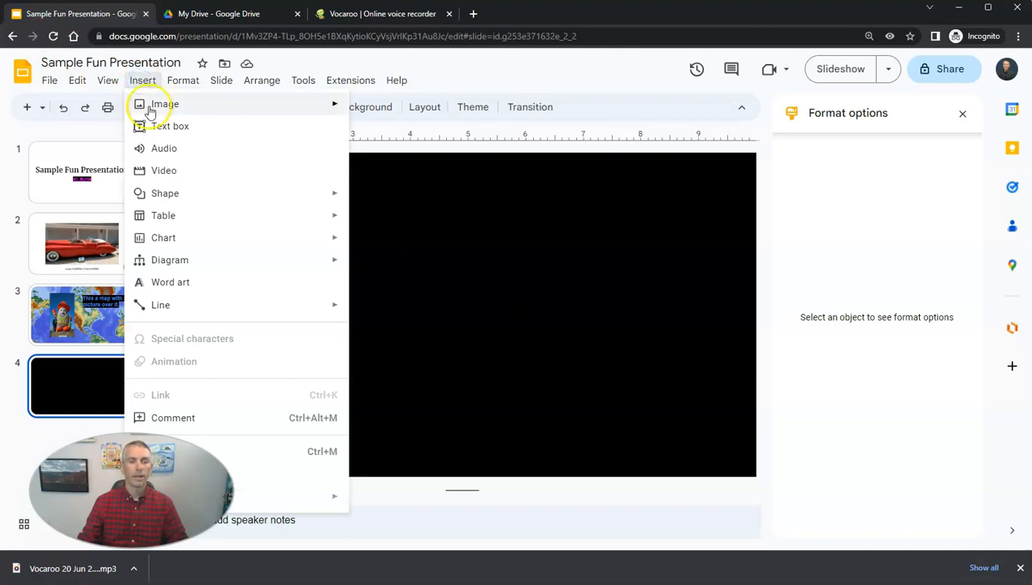
mouse_move(171, 170)
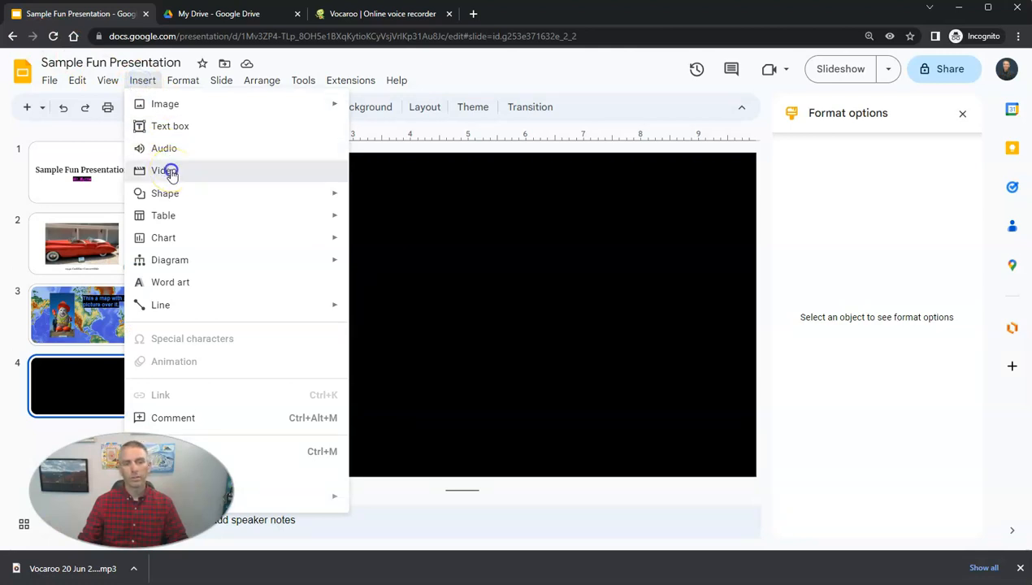
click(163, 171)
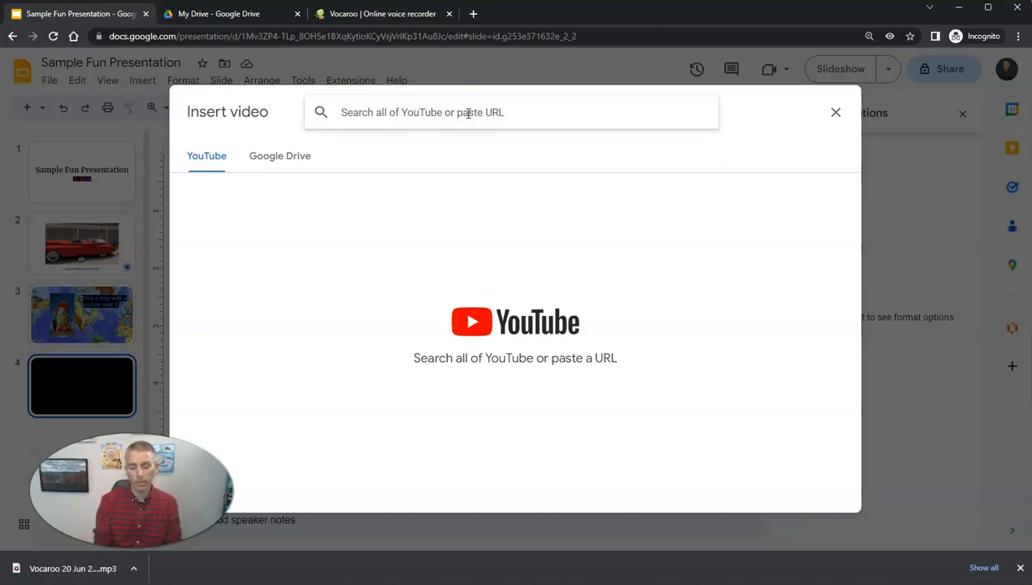
text(tallest mountains in the world)
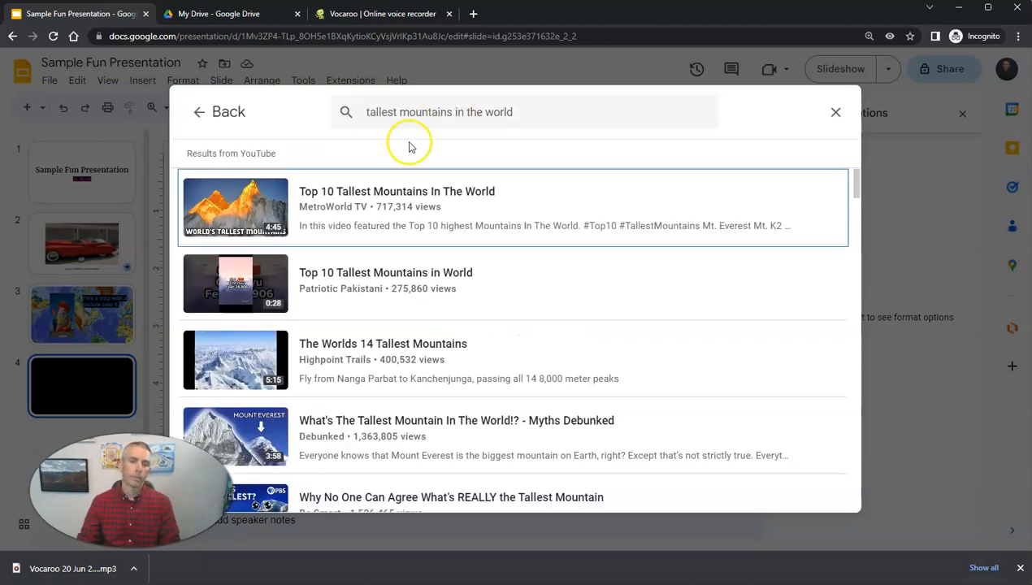
mouse_move(491, 211)
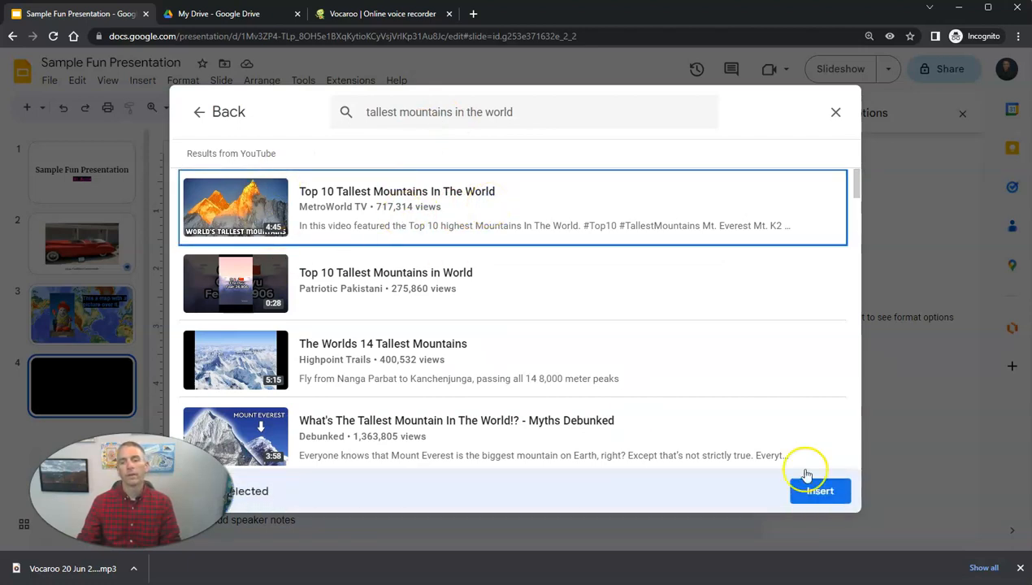
Insert the Top 10 Tallest Mountains In The World video onto the black fourth slide.
click(819, 491)
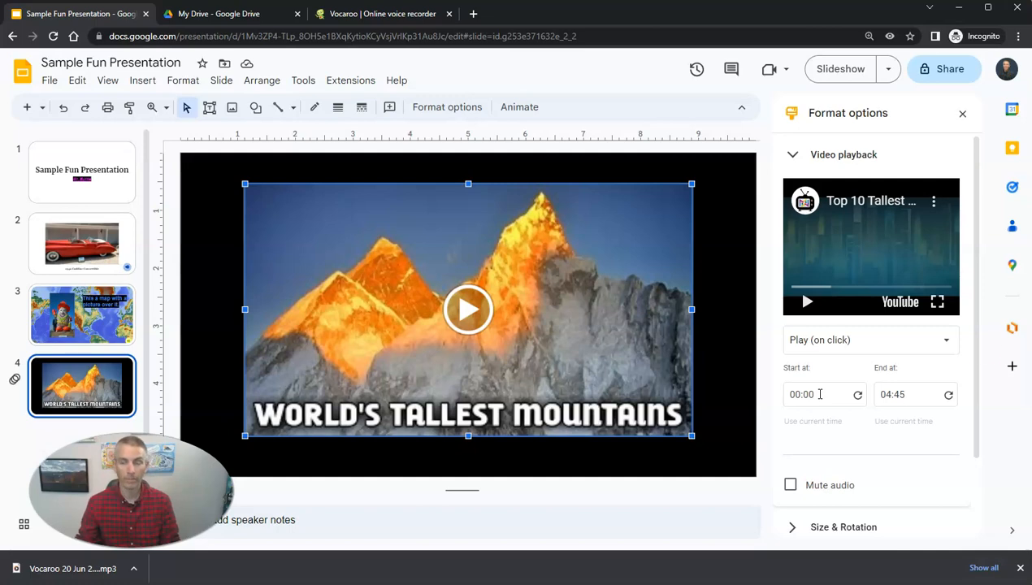
click(962, 113)
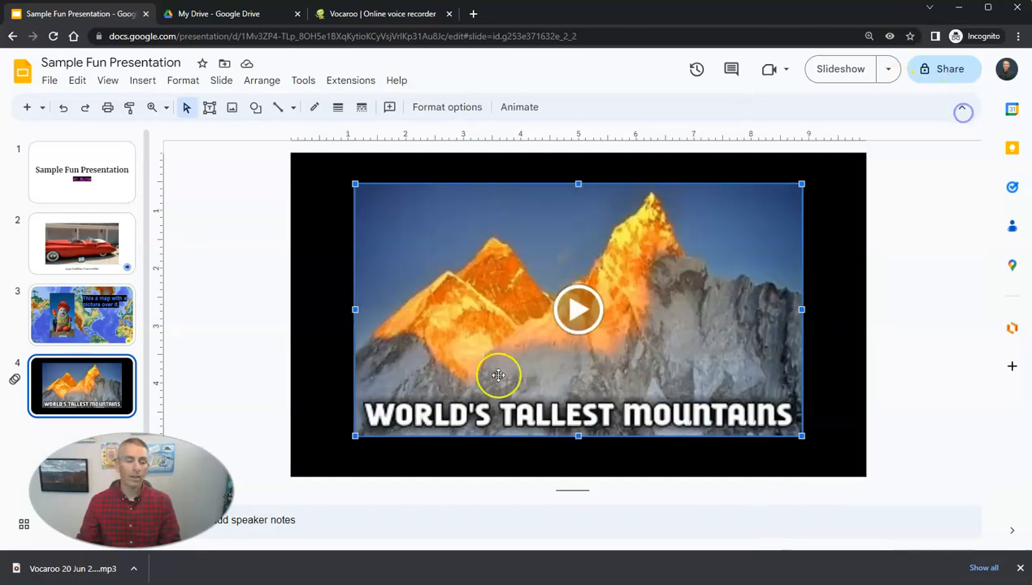